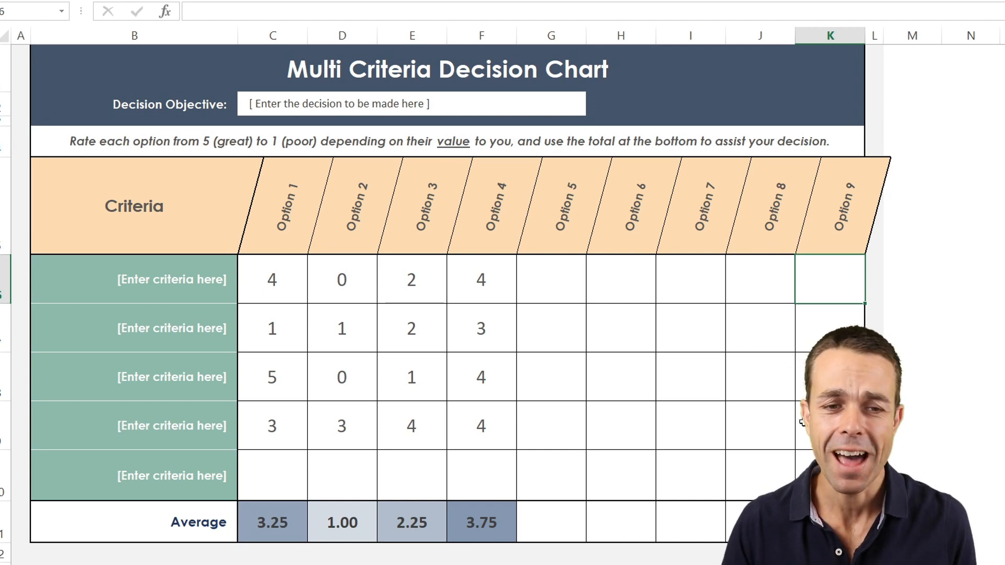
Inspect the angled option headers and the average row's formula.
{"action": "left_click", "coordinate": [272, 205]}
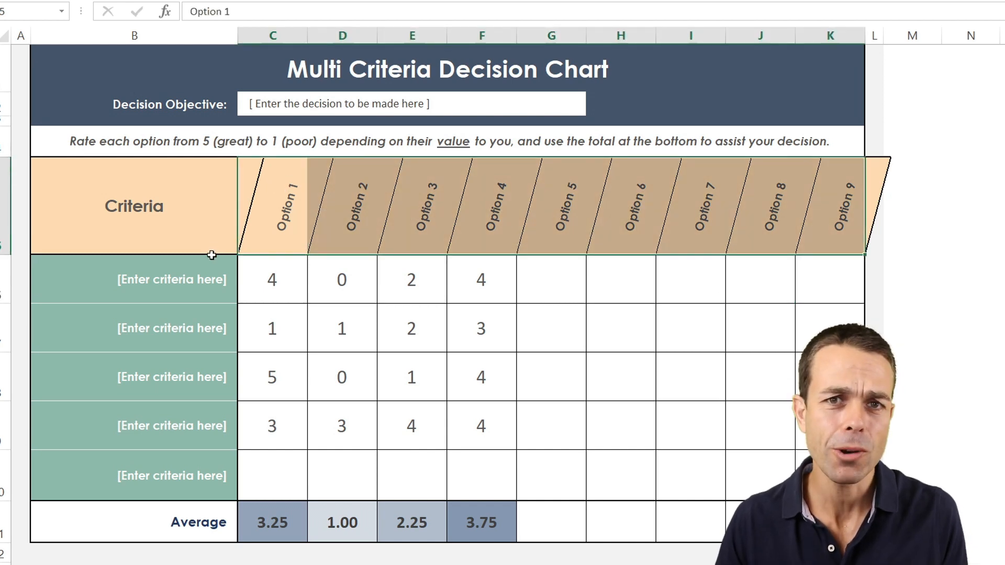
{"action": "left_click", "coordinate": [272, 279]}
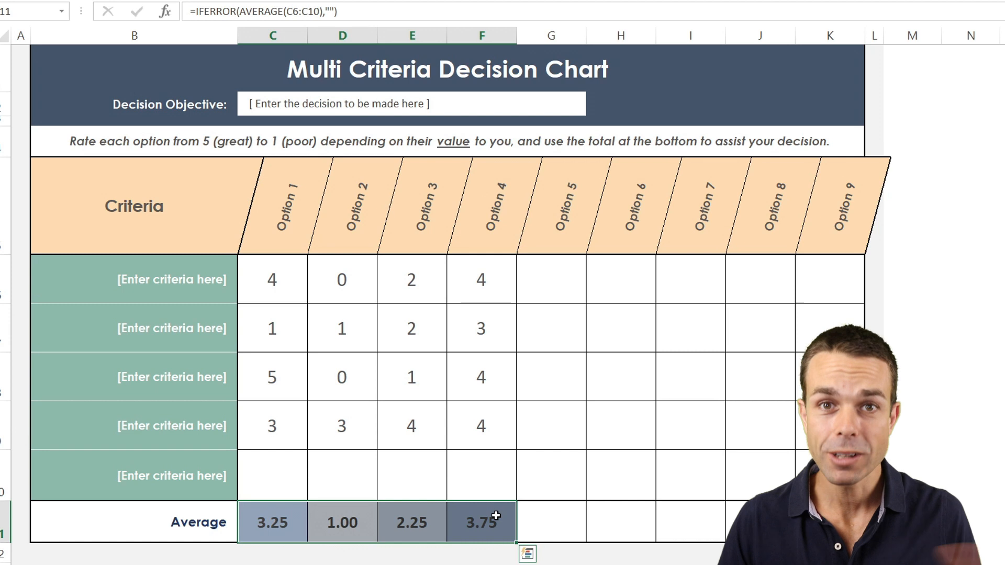
{"action": "left_click", "coordinate": [272, 205]}
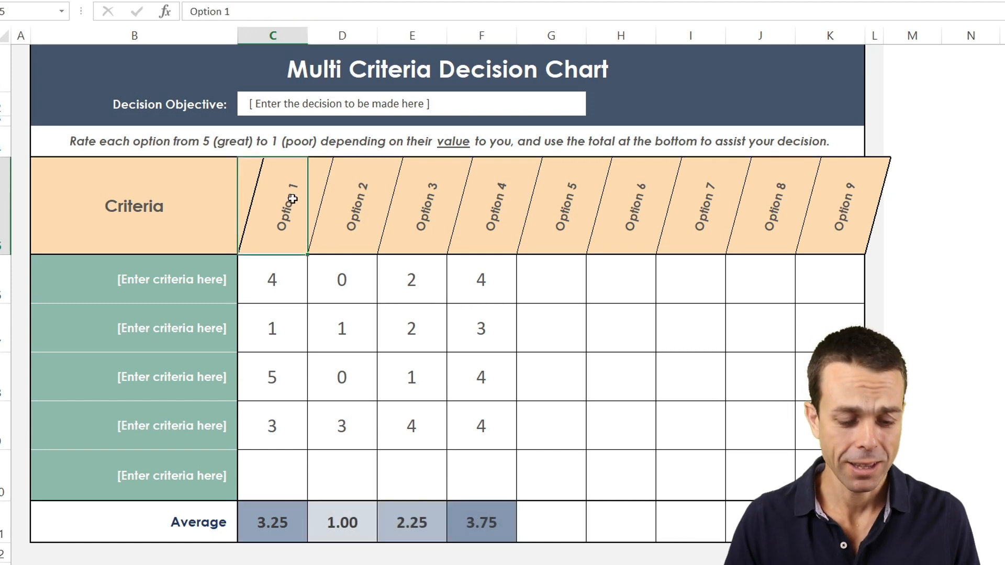
Rename the first four option headers to house 1, House 2, house 3 and house 4.
{"action": "left_click", "coordinate": [341, 205]}
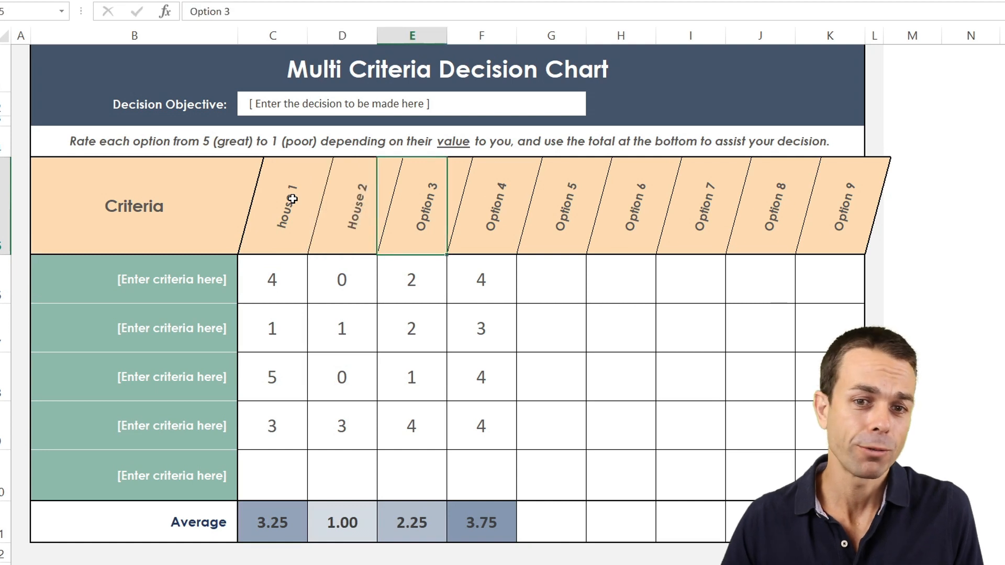
{"action": "type", "text": "house 3"}
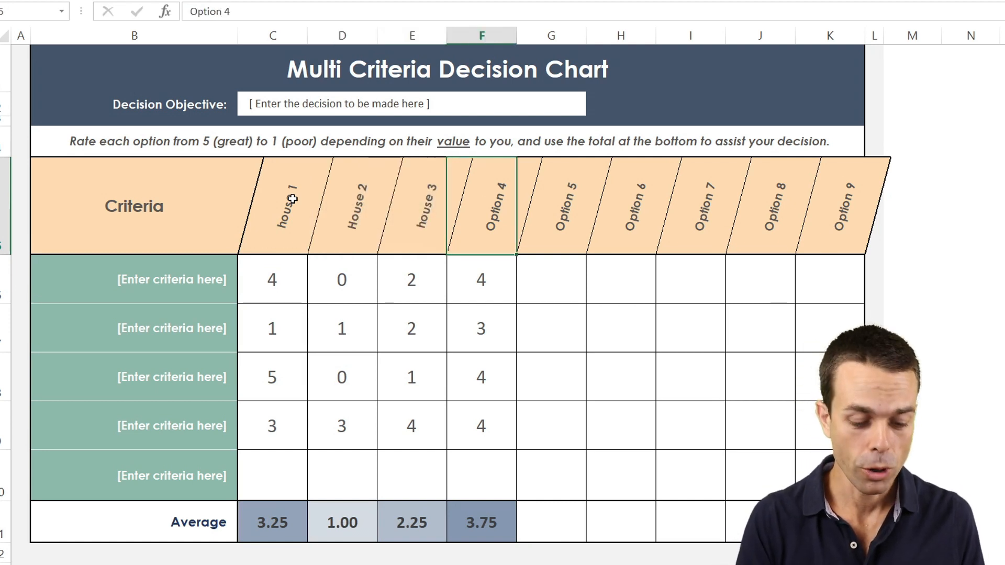
{"action": "type", "text": "house"}
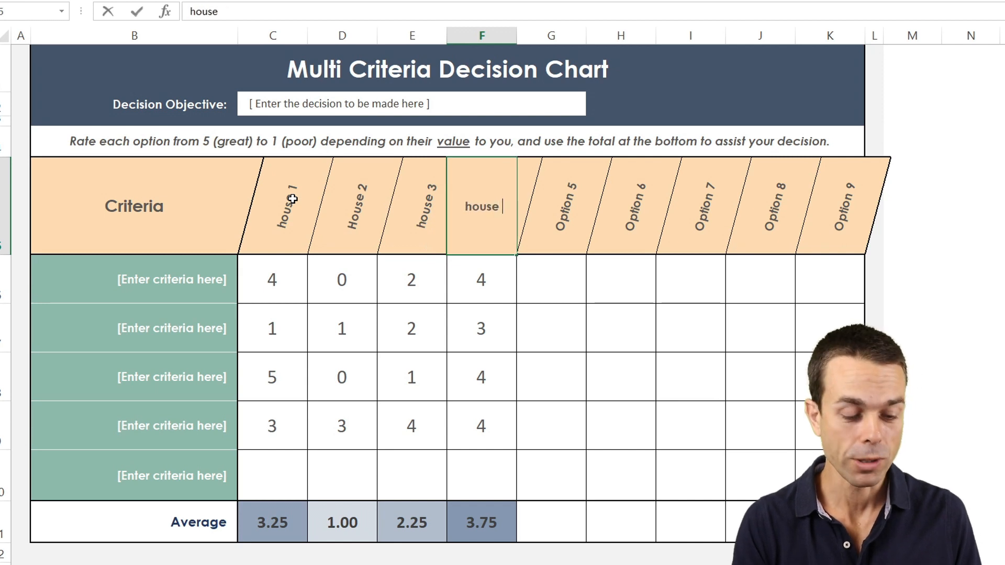
{"action": "key", "text": "Return"}
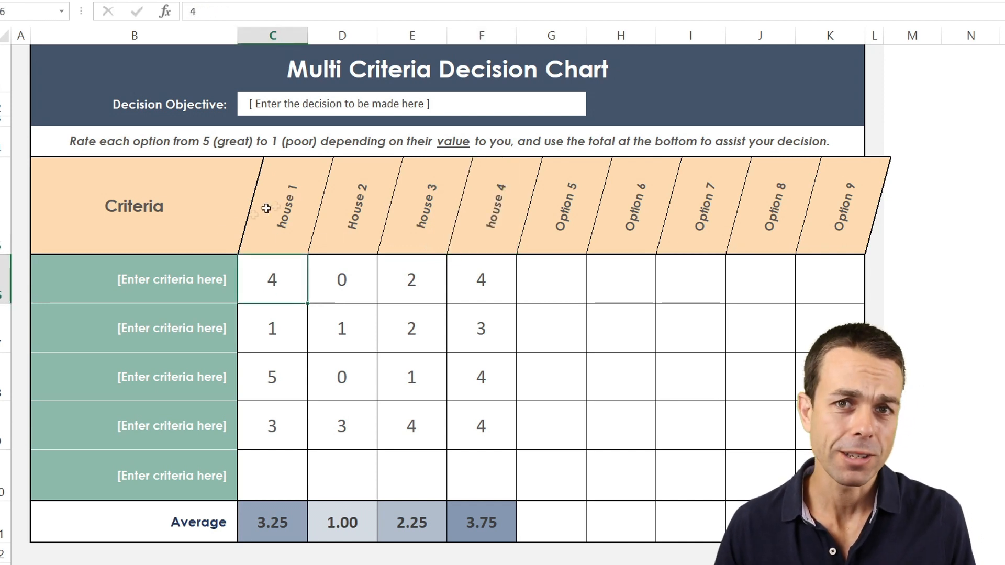
Name the five criteria from Close to schools and Public transport through Lots of room.
{"action": "left_click", "coordinate": [186, 287]}
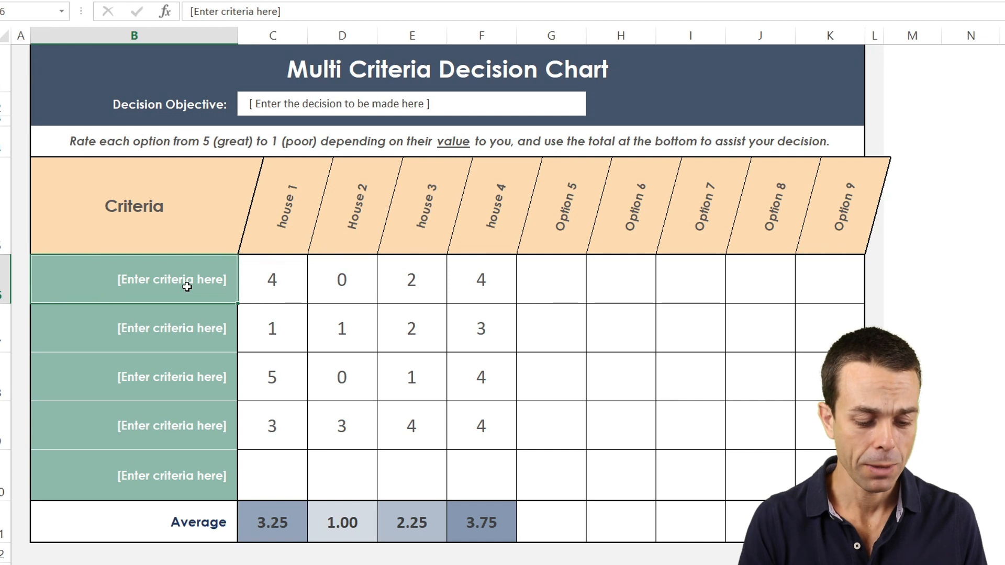
{"action": "type", "text": "Close to schools"}
{"action": "left_click", "coordinate": [133, 329]}
{"action": "type", "text": "Close to work"}
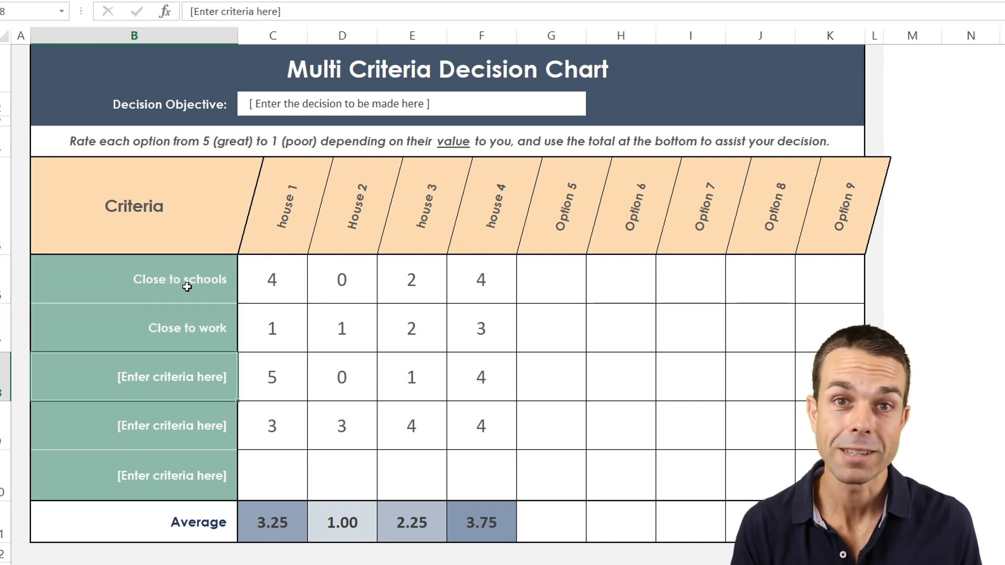
{"action": "type", "text": "Public transport"}
{"action": "left_click", "coordinate": [133, 425]}
{"action": "type", "text": "Good price"}
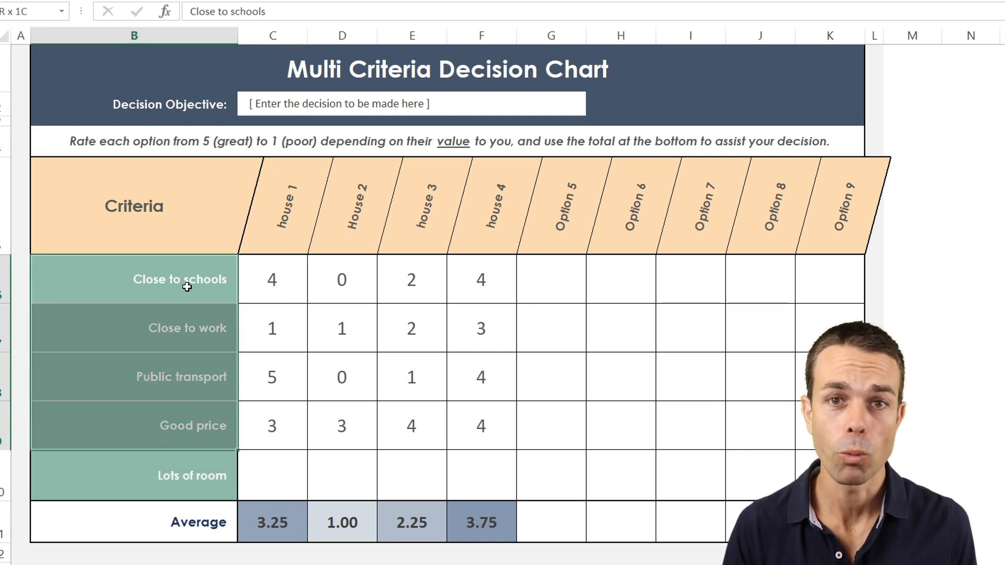
Re-enter house 1's ratings (1, 5, 5 ...) so its average updates to 3.4.
{"action": "left_click", "coordinate": [272, 278]}
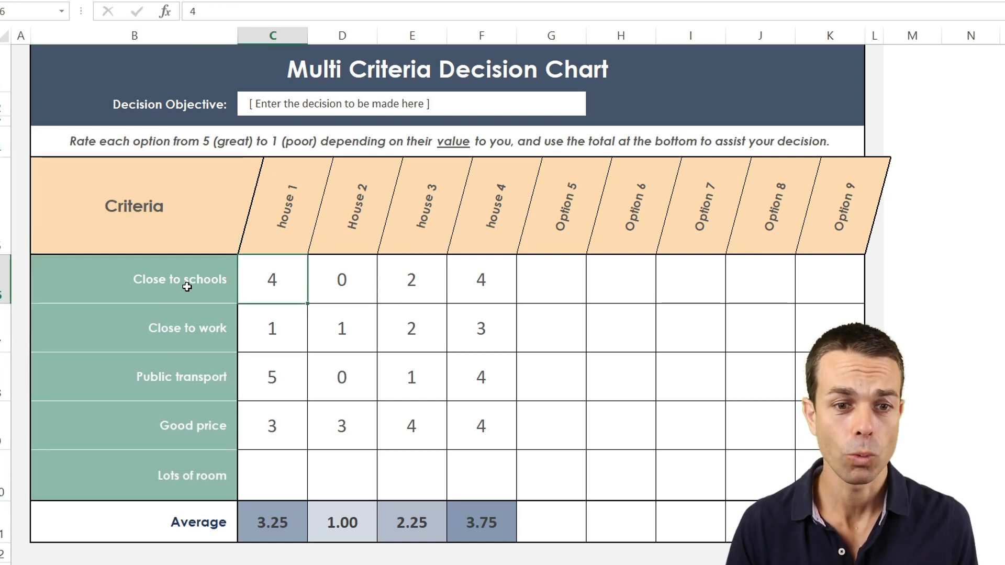
{"action": "type", "text": "1"}
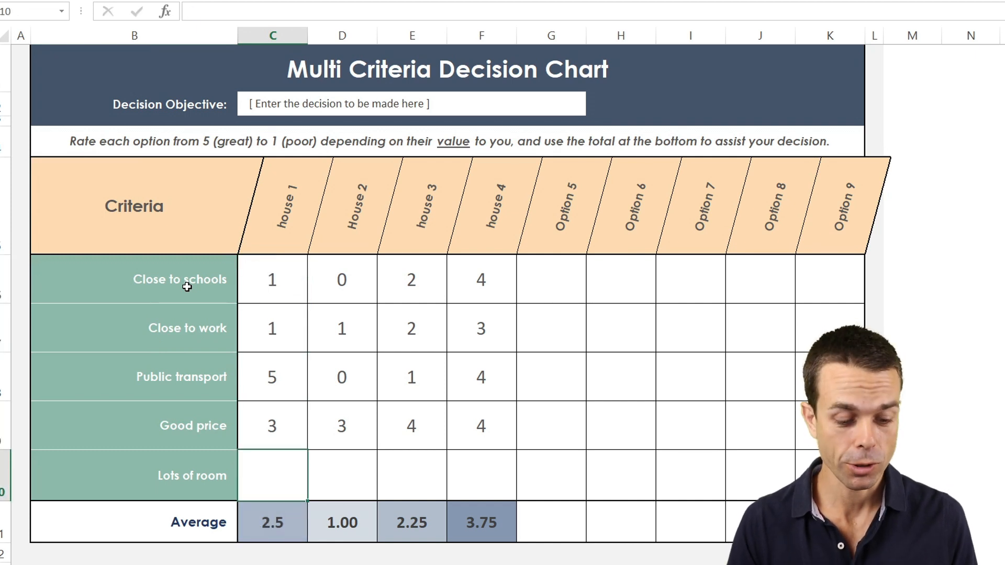
{"action": "type", "text": "5"}
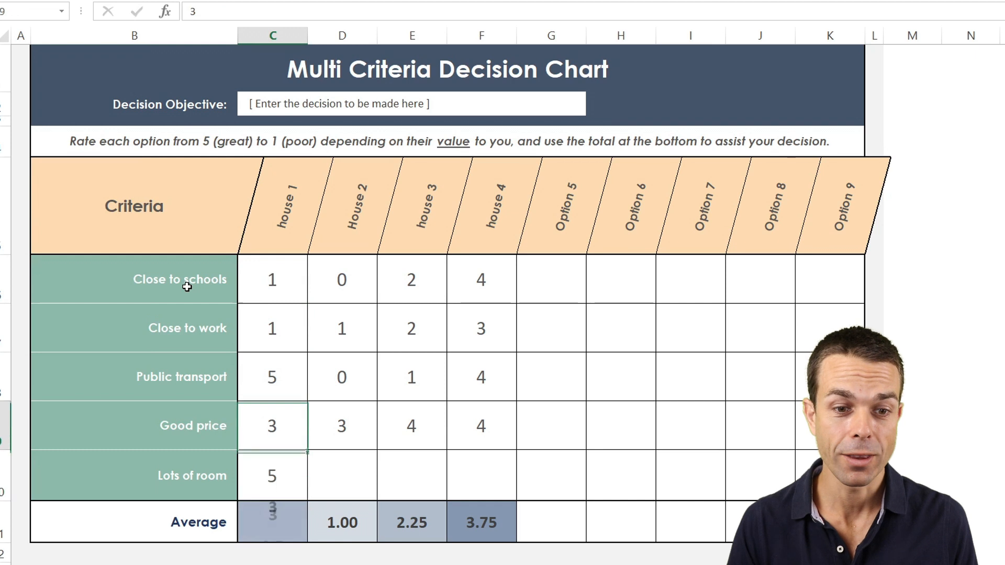
{"action": "type", "text": "5"}
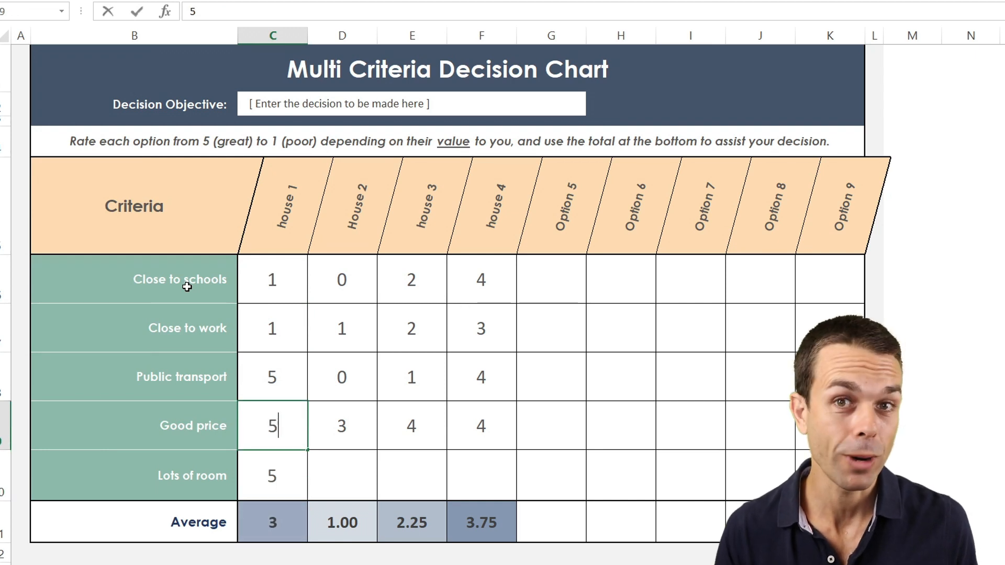
{"action": "key", "text": "Return"}
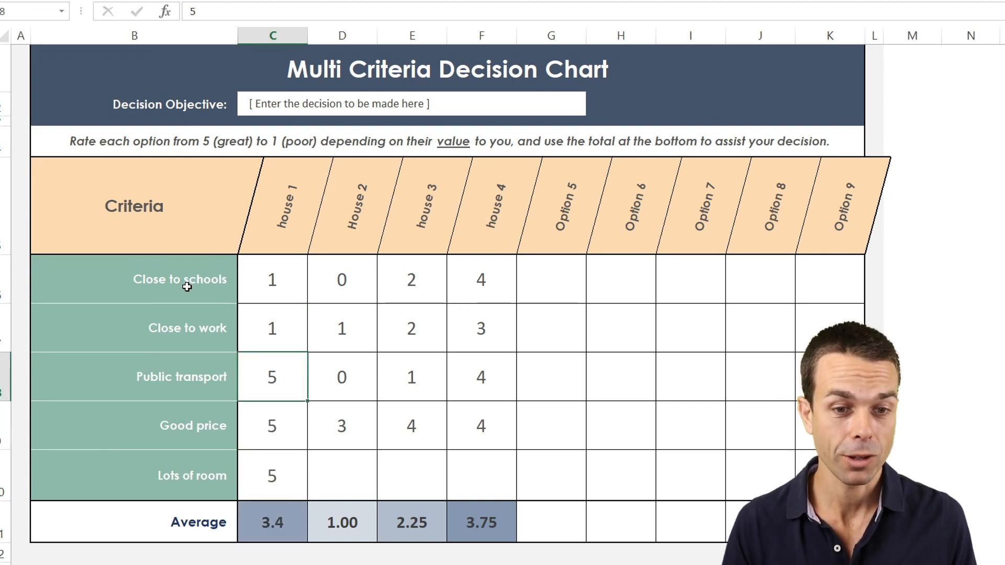
{"action": "mouse_move", "coordinate": [214, 450]}
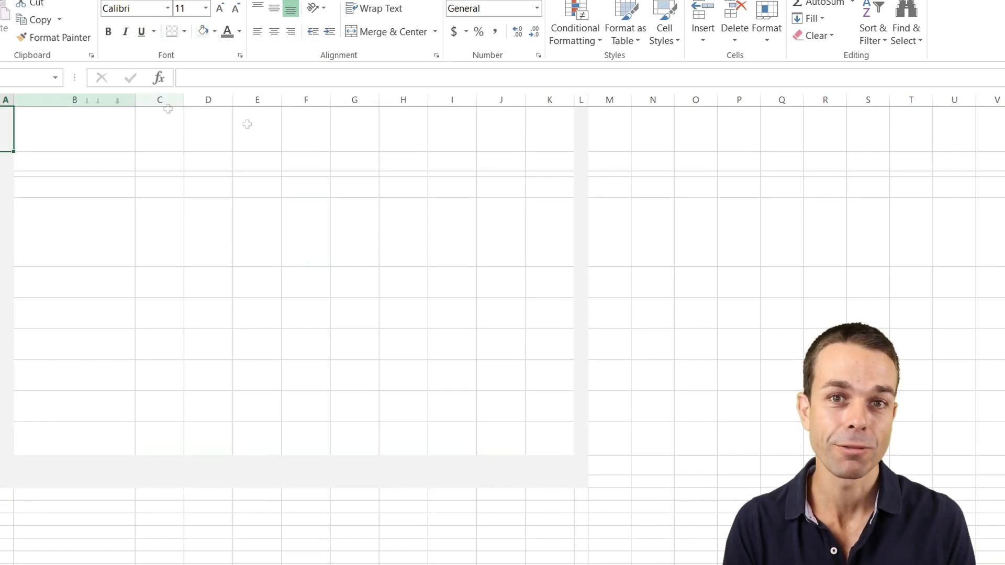
Fill the title rows dark blue and add a white Decision Objective input box.
{"action": "left_click", "coordinate": [216, 31]}
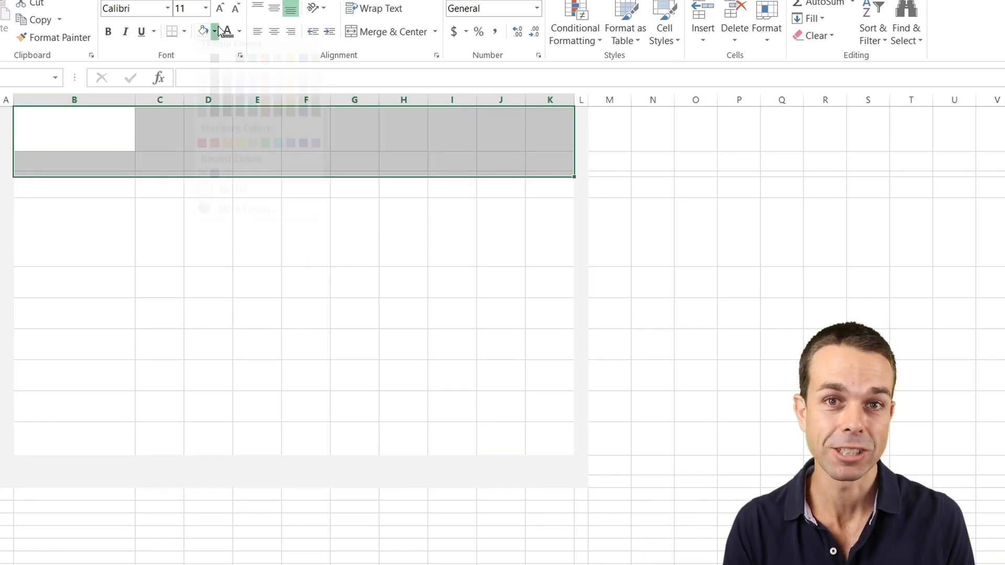
{"action": "left_click", "coordinate": [216, 32]}
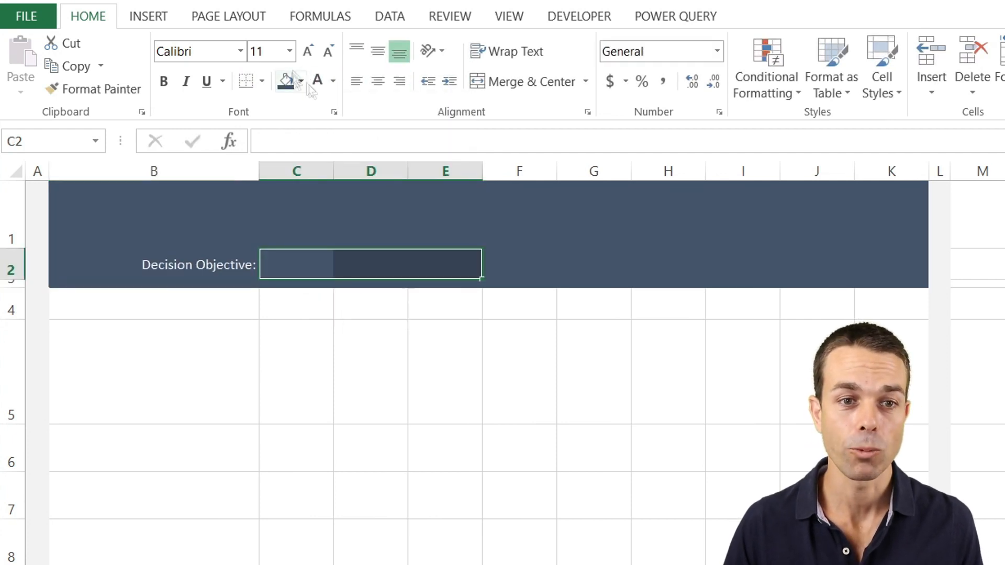
{"action": "left_click", "coordinate": [297, 264]}
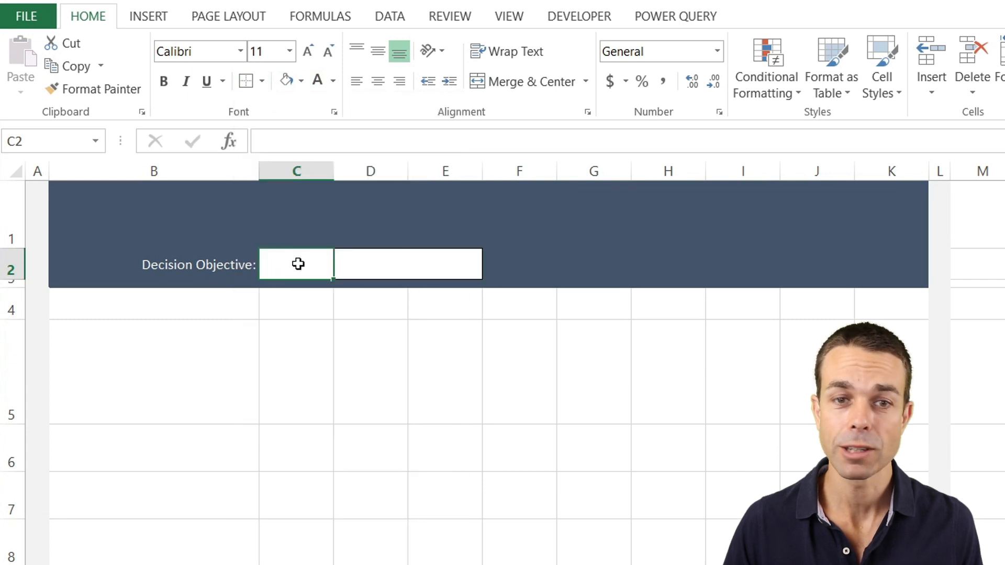
{"action": "type", "text": "Decision"}
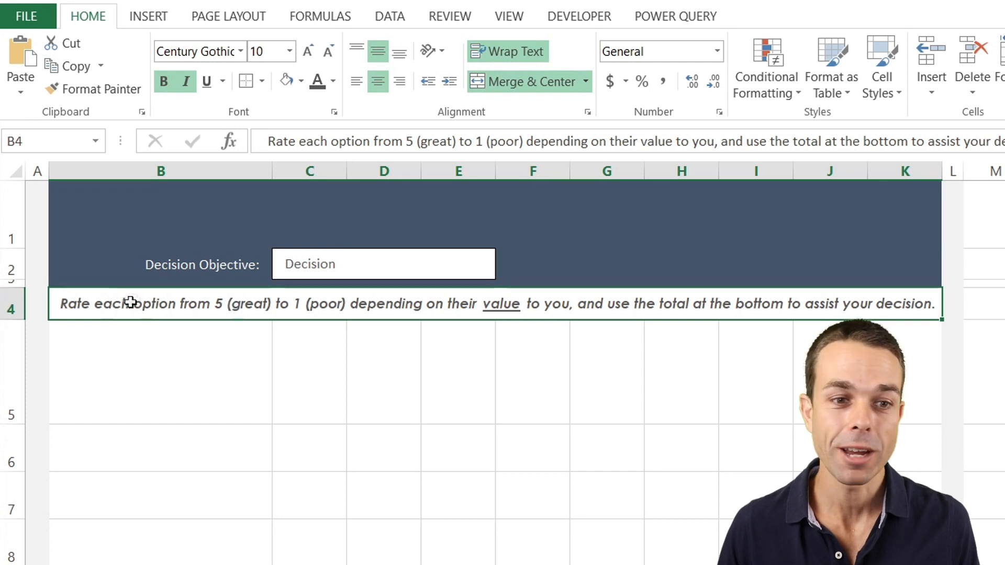
{"action": "mouse_move", "coordinate": [248, 299]}
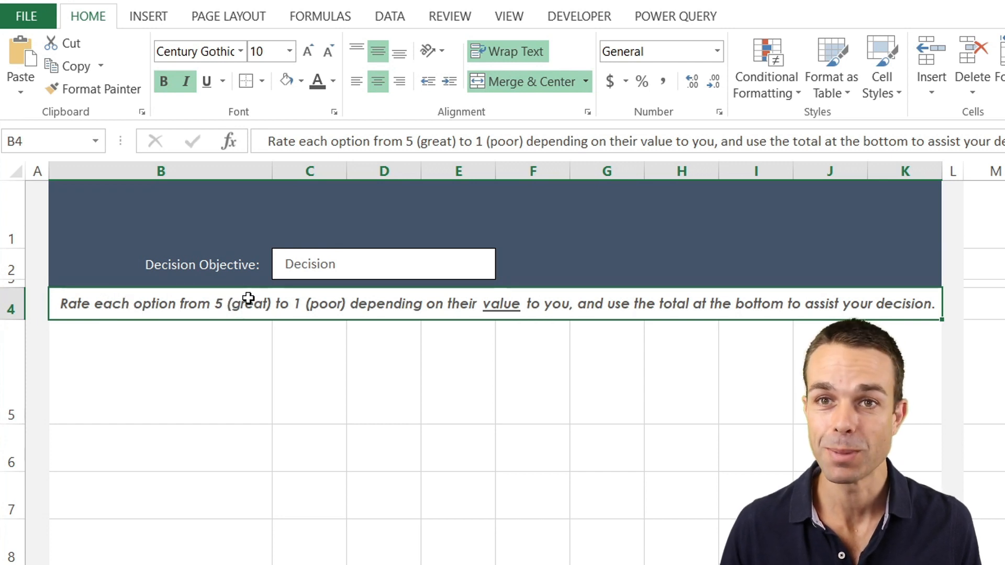
{"action": "mouse_move", "coordinate": [372, 305]}
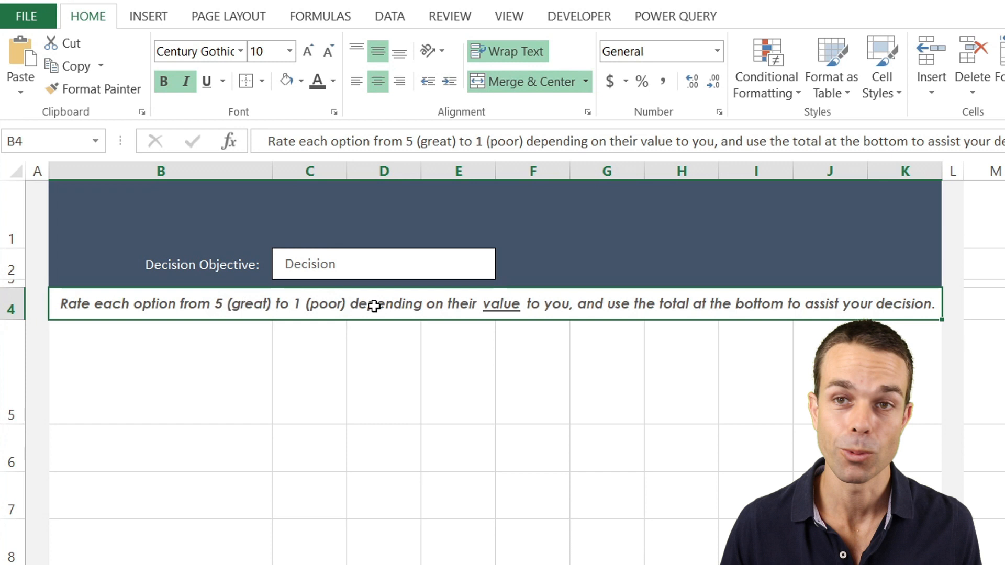
{"action": "mouse_move", "coordinate": [441, 300]}
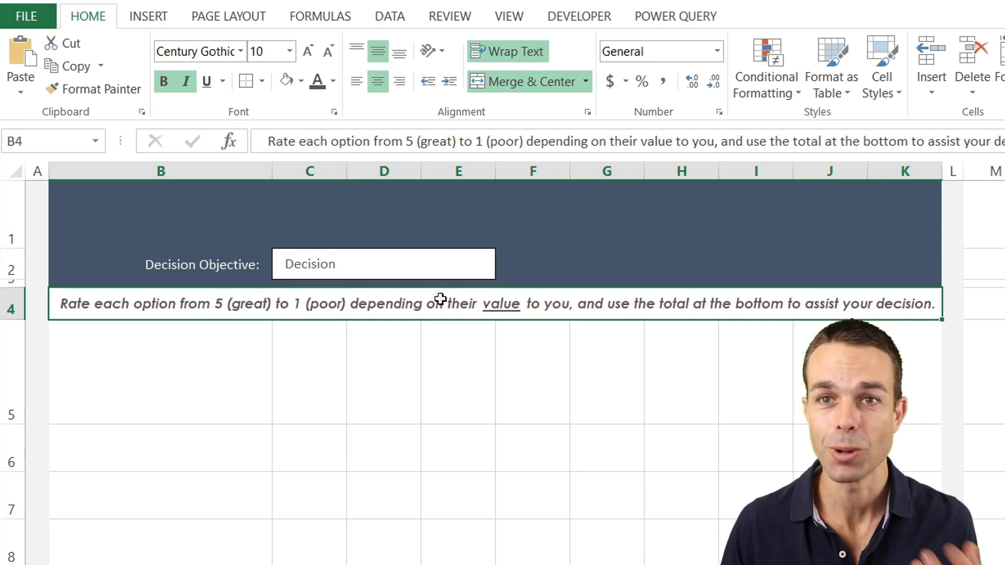
{"action": "mouse_move", "coordinate": [823, 290]}
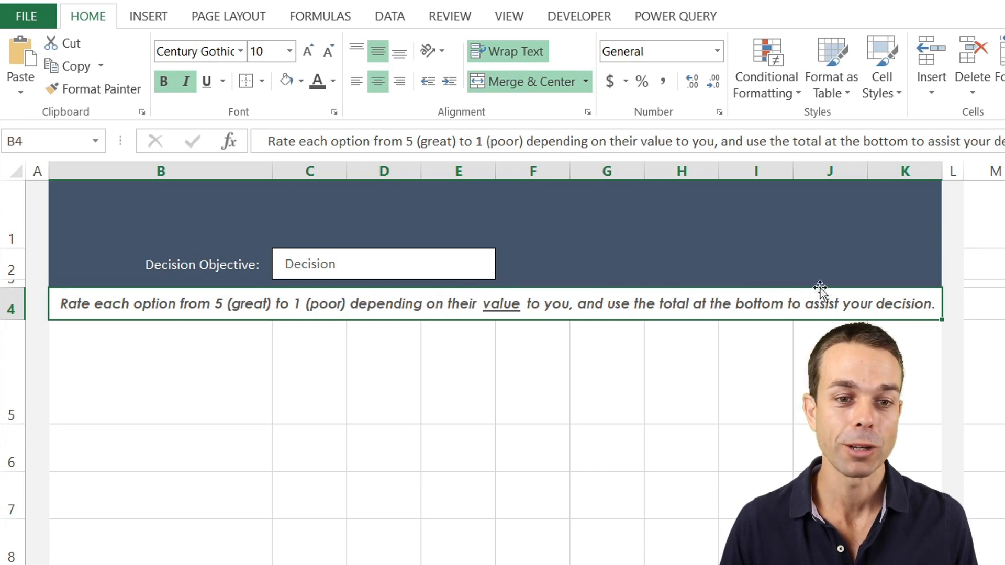
{"action": "mouse_move", "coordinate": [653, 299]}
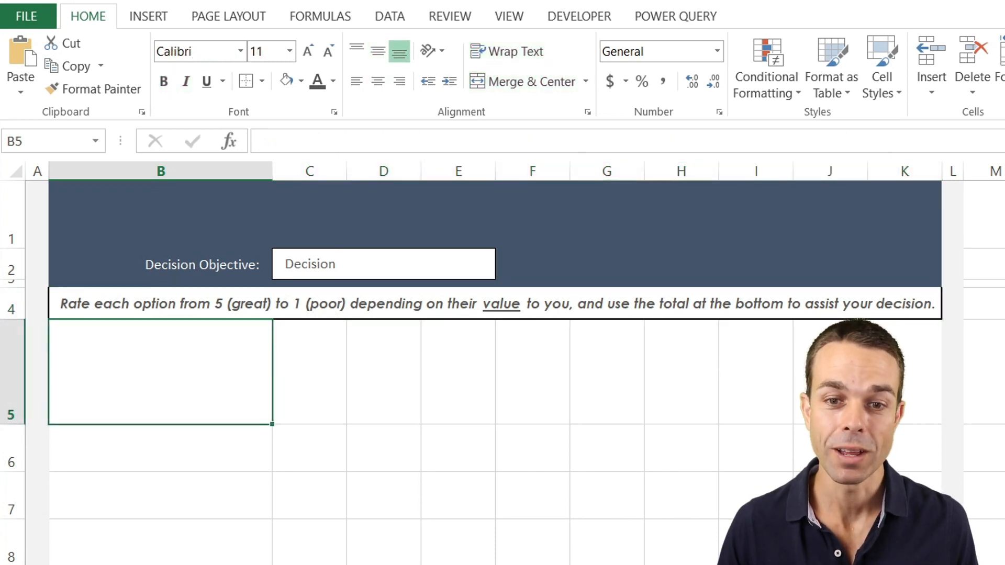
Fill the header row light orange and the criteria column teal green.
{"action": "left_click", "coordinate": [278, 70]}
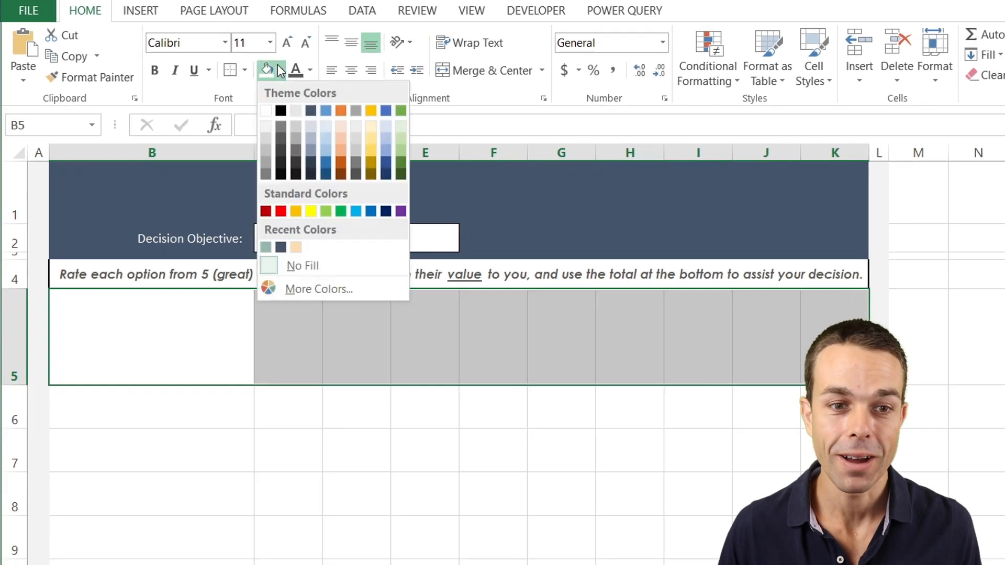
{"action": "left_click", "coordinate": [295, 248]}
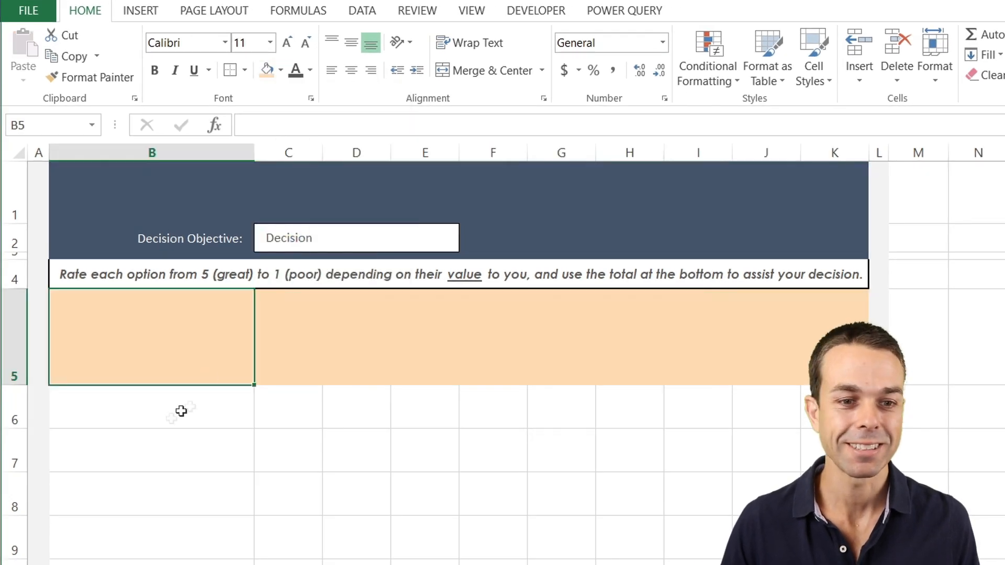
{"action": "left_click", "coordinate": [242, 62]}
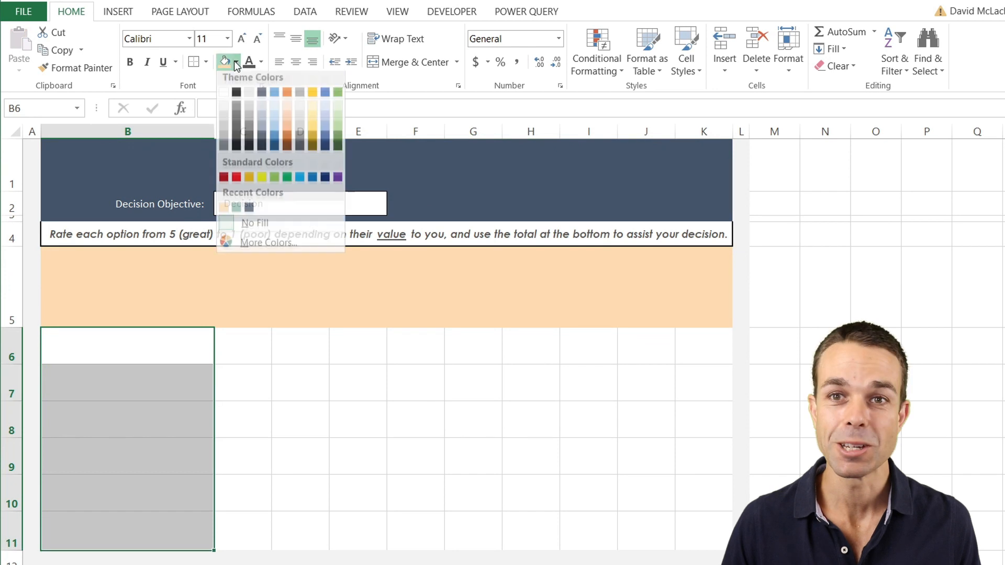
{"action": "left_click", "coordinate": [275, 177]}
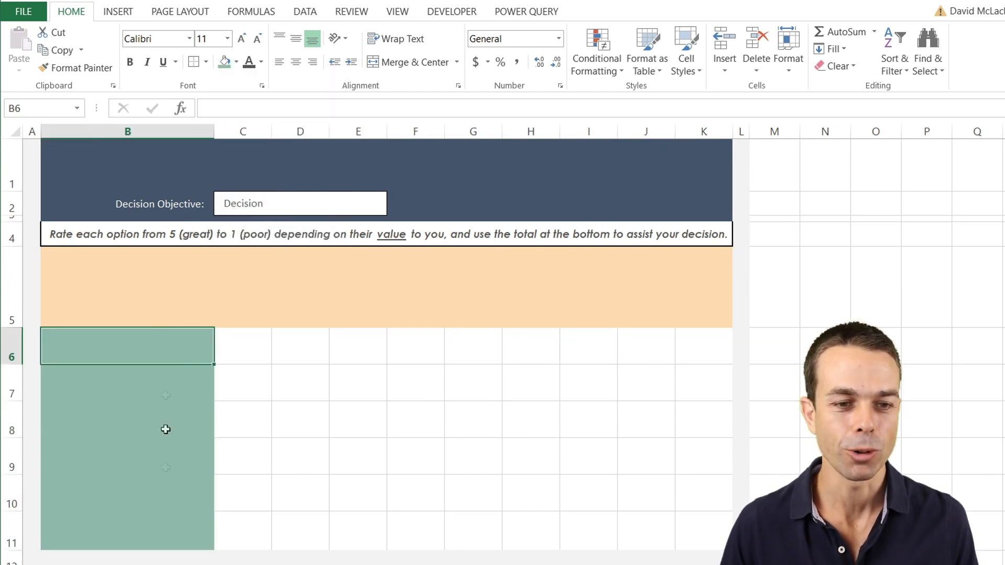
{"action": "left_click", "coordinate": [261, 62]}
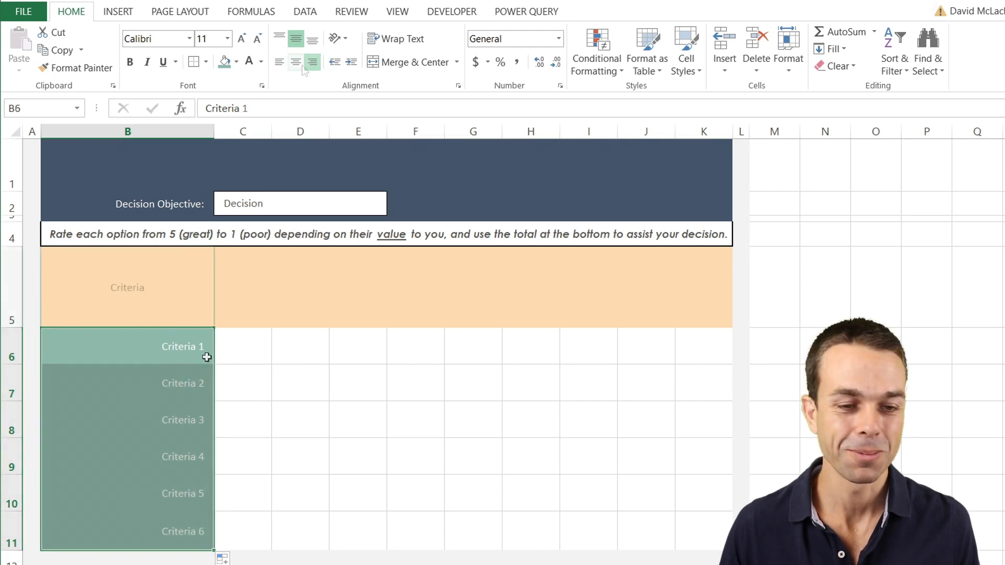
Set the Criteria heading to font size 22 and italic.
{"action": "left_click", "coordinate": [241, 38]}
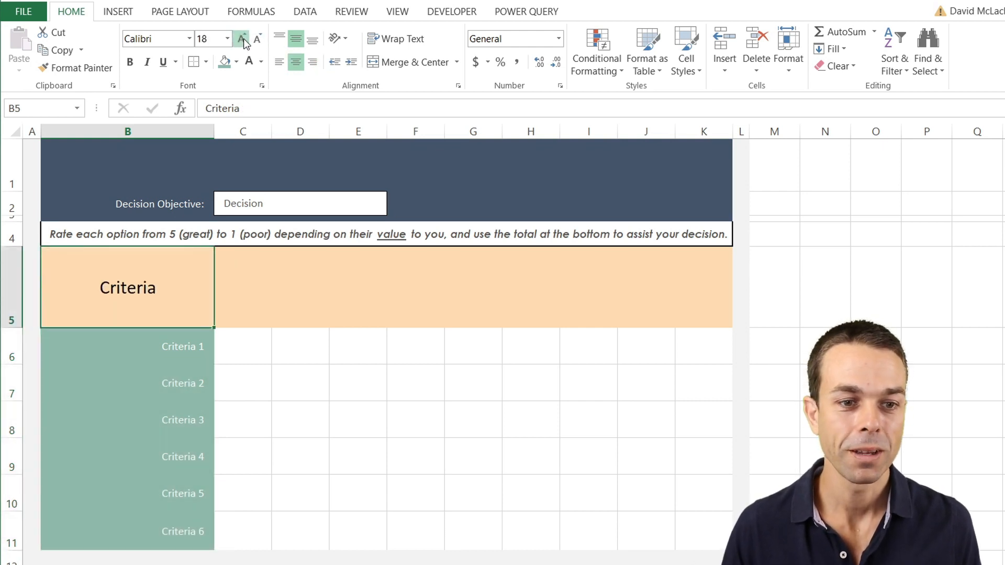
{"action": "left_click", "coordinate": [260, 62]}
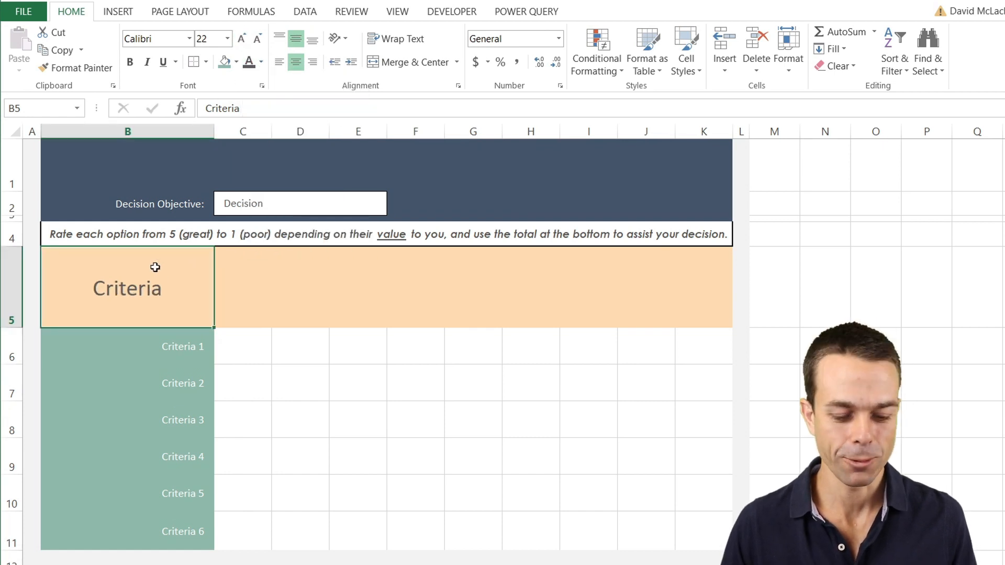
{"action": "left_click", "coordinate": [242, 287]}
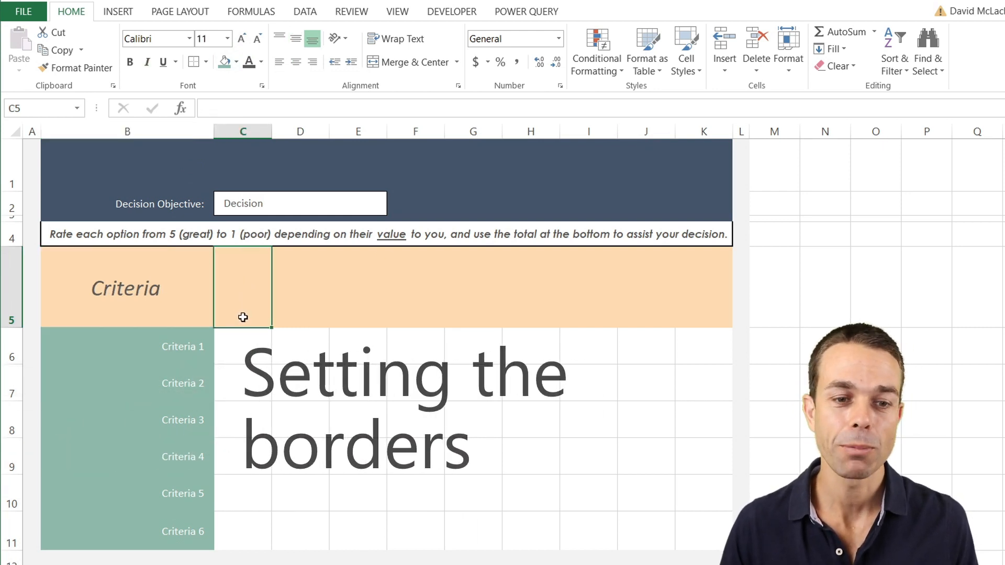
Add inside vertical dividers and an outline border to the header and rating grid C5:K11.
{"action": "left_click", "coordinate": [242, 384]}
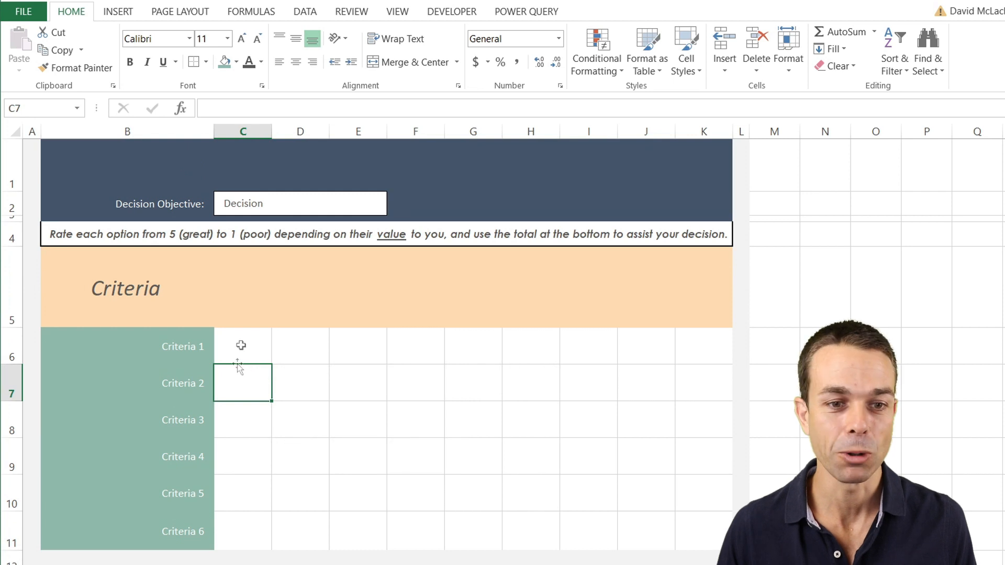
{"action": "left_click", "coordinate": [242, 346]}
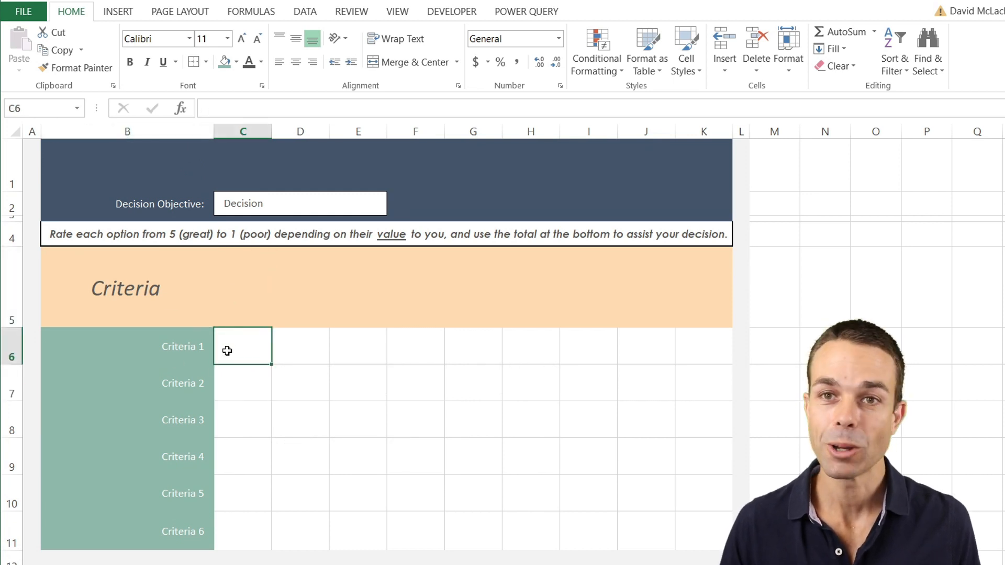
{"action": "mouse_move", "coordinate": [703, 527]}
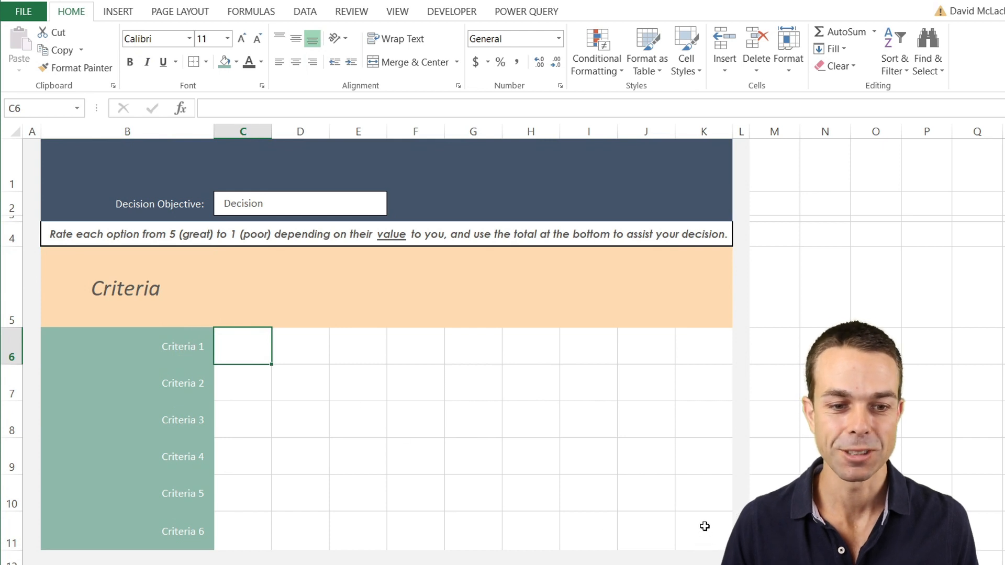
{"action": "left_click", "coordinate": [195, 62]}
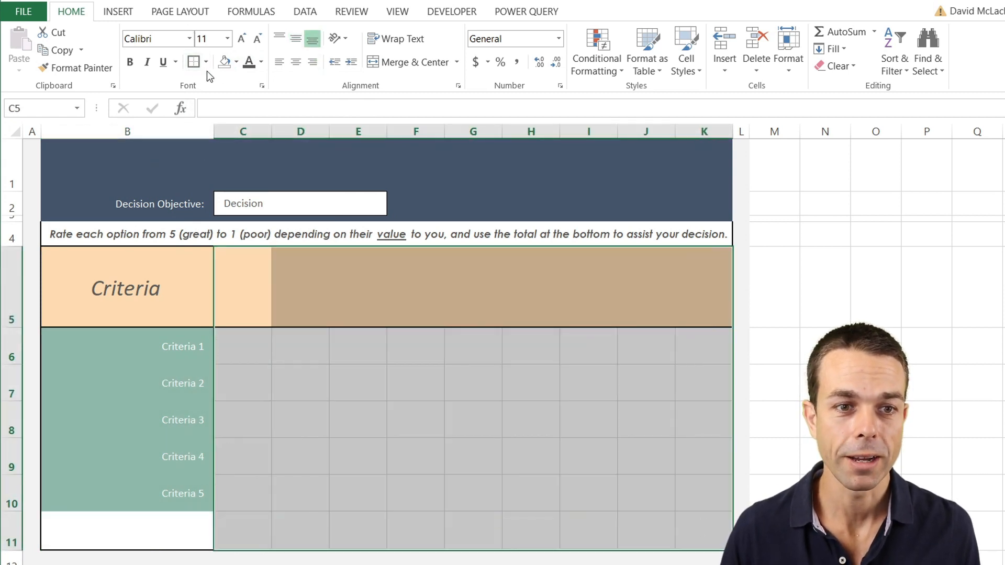
{"action": "left_click", "coordinate": [206, 62]}
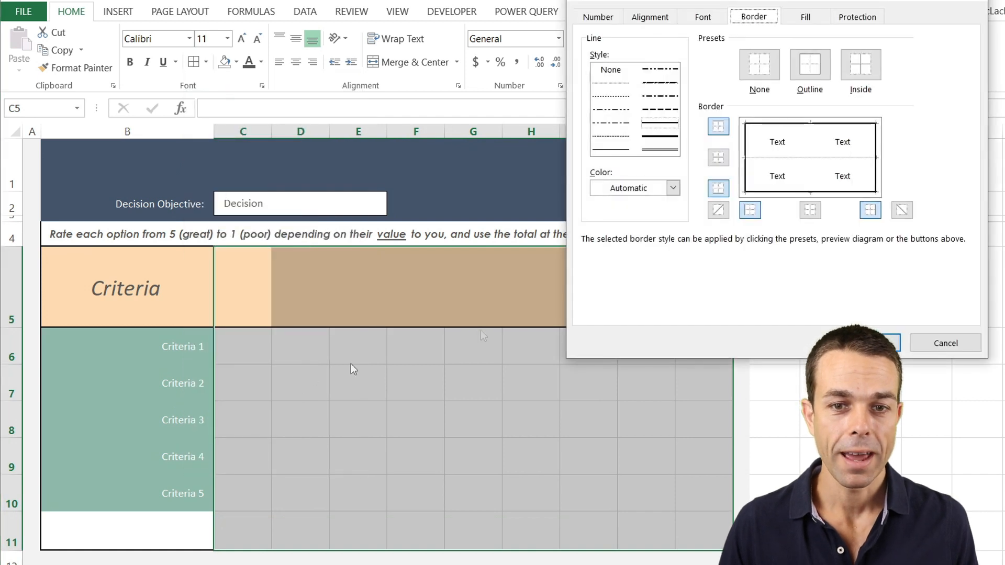
{"action": "left_click", "coordinate": [673, 187]}
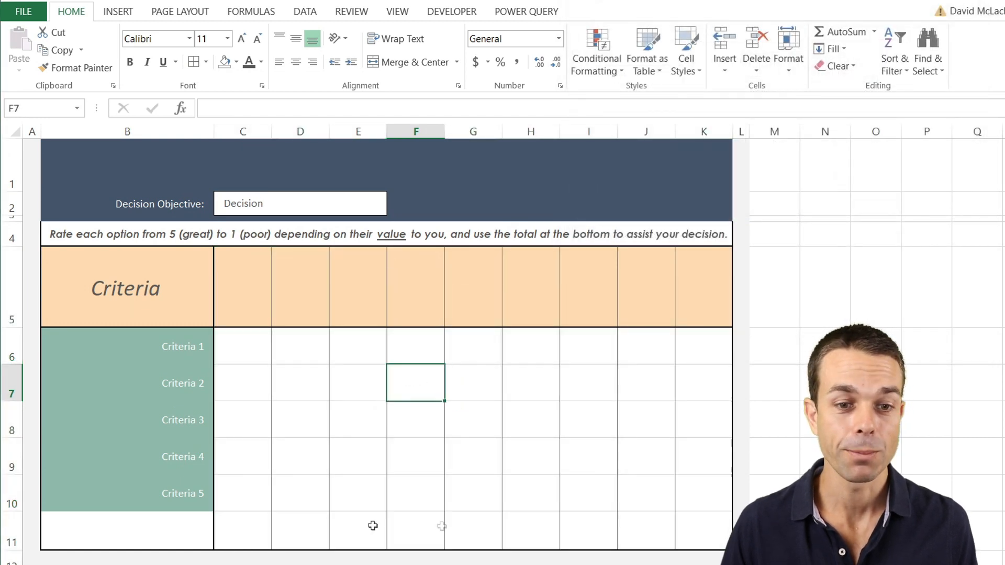
{"action": "left_click", "coordinate": [242, 347]}
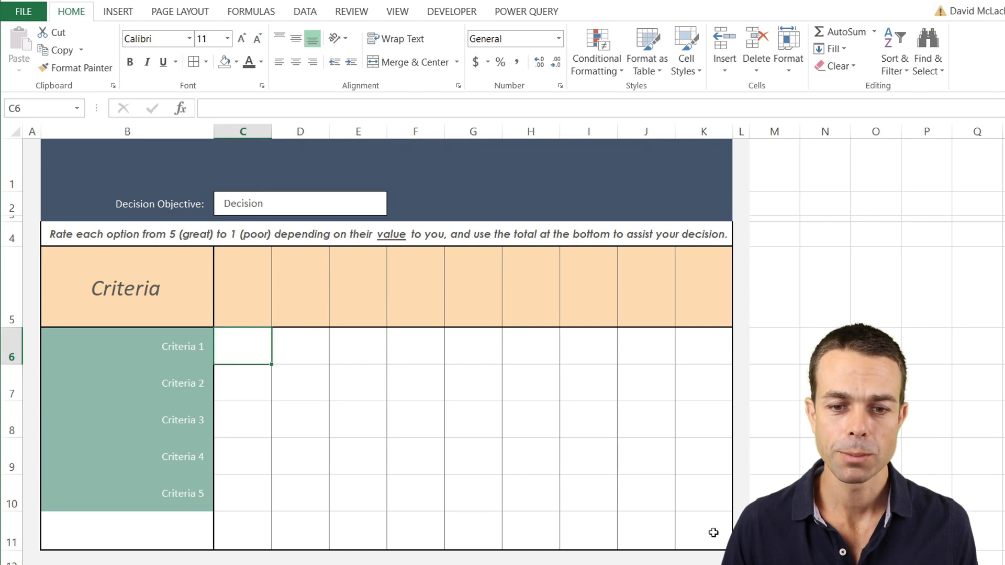
Apply light grey dotted inside horizontal borders between the criteria rows B6:K10.
{"action": "left_click", "coordinate": [127, 347]}
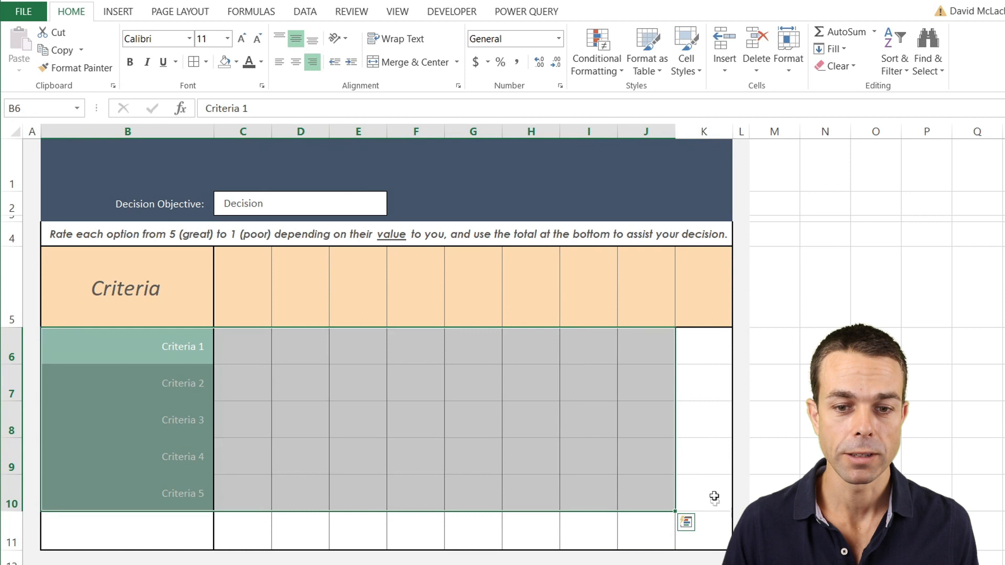
{"action": "left_click", "coordinate": [192, 62]}
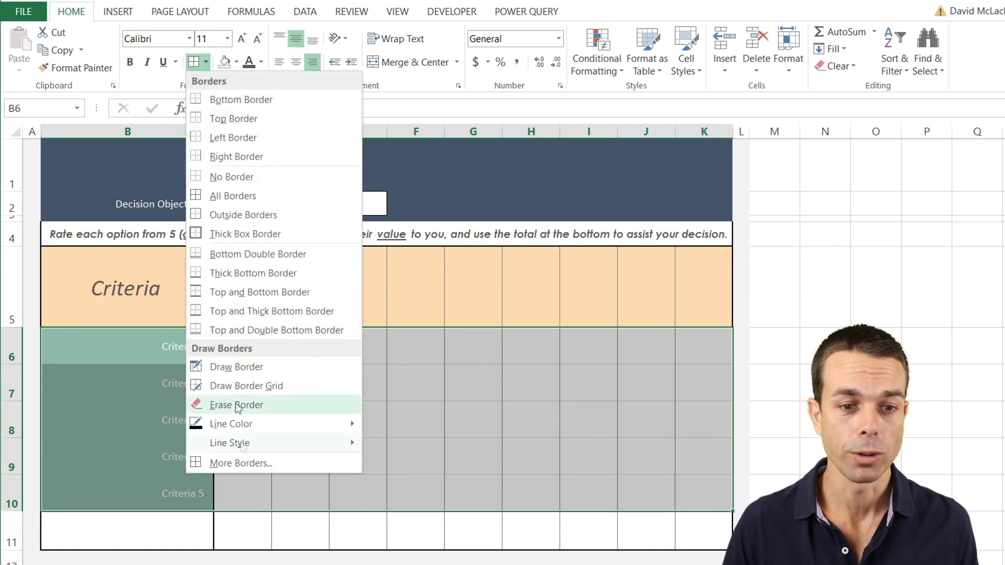
{"action": "left_click", "coordinate": [241, 463]}
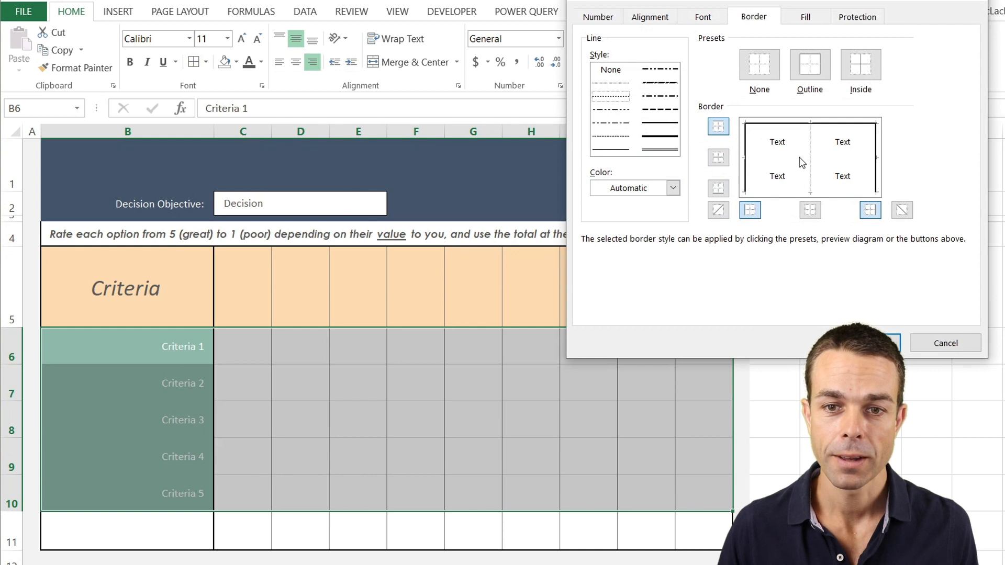
{"action": "left_click", "coordinate": [673, 187]}
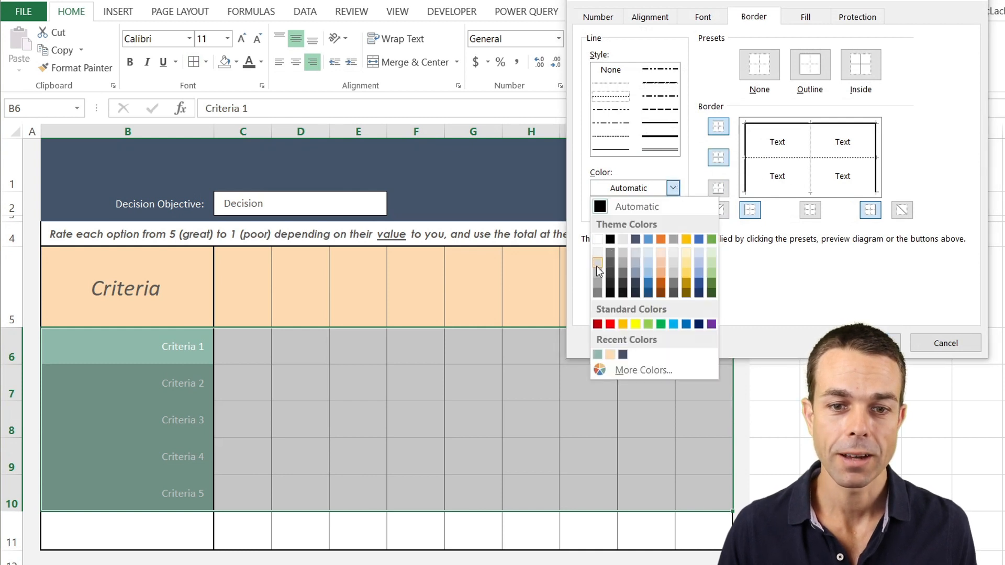
{"action": "left_click", "coordinate": [597, 263]}
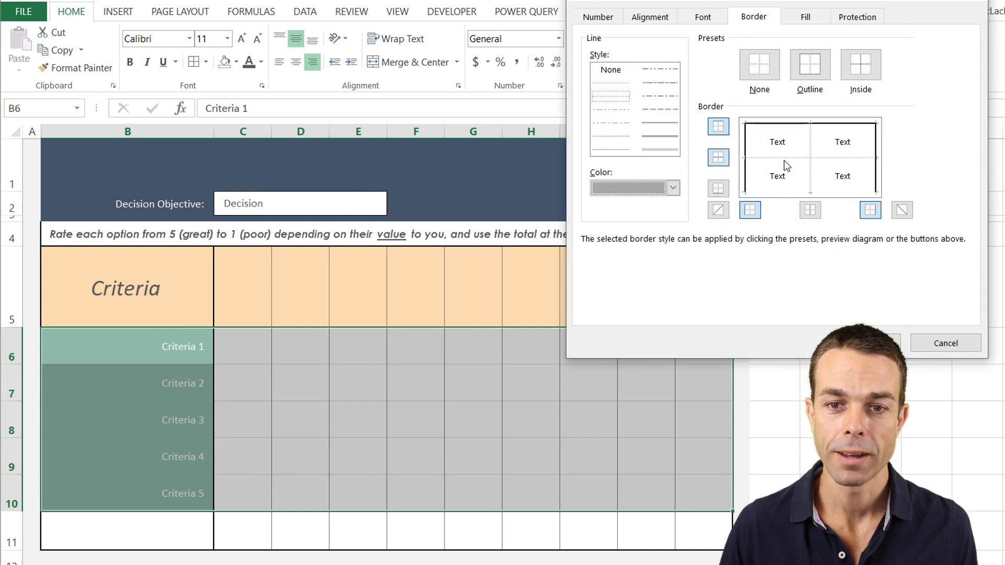
{"action": "left_click", "coordinate": [944, 344]}
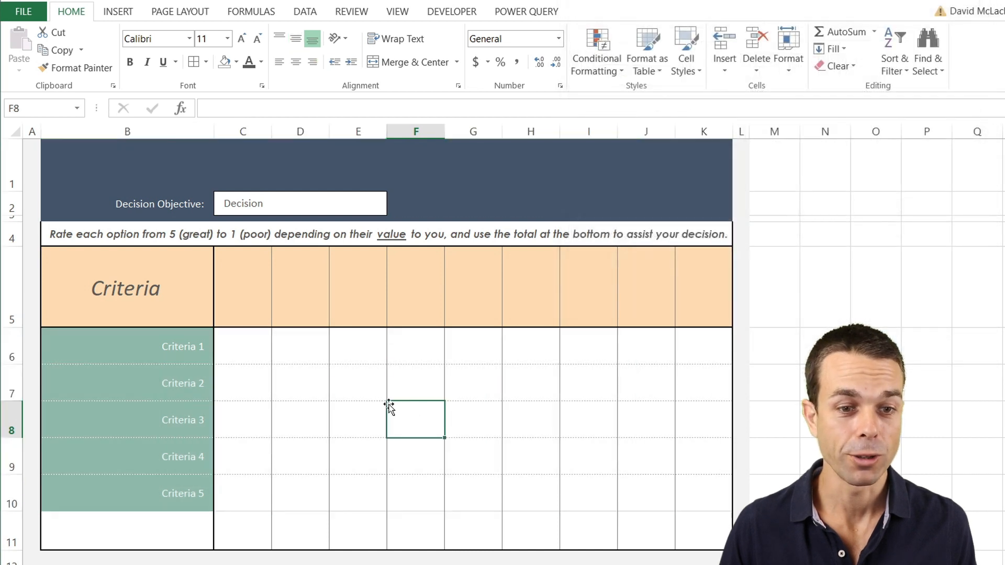
{"action": "mouse_move", "coordinate": [103, 395]}
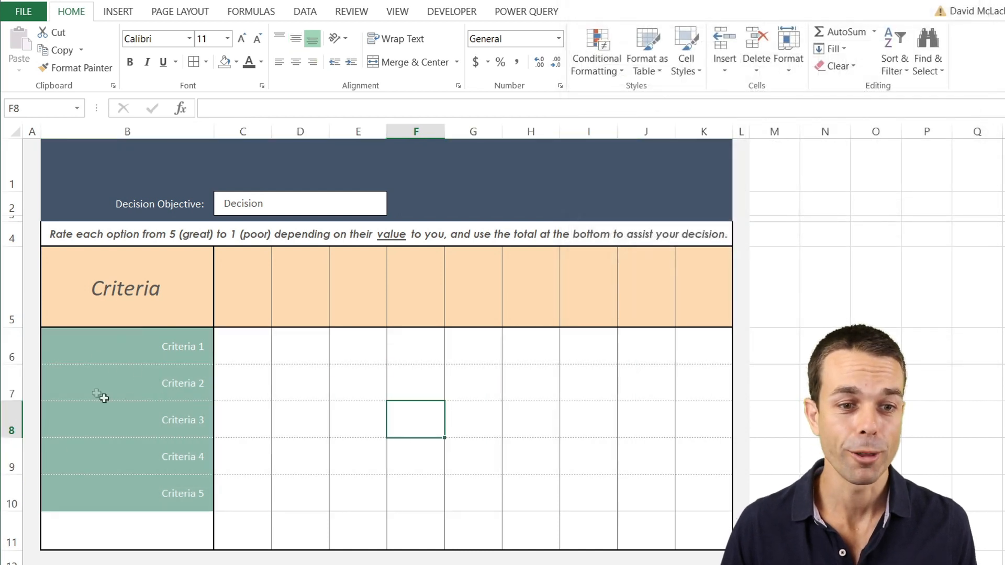
{"action": "mouse_move", "coordinate": [343, 273]}
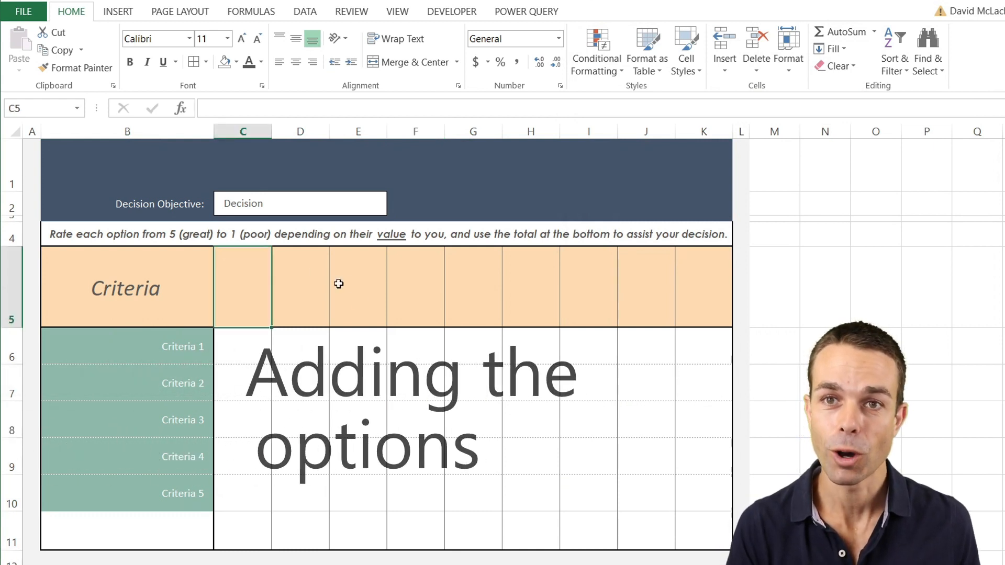
Label the columns Option 1 to Option 9 and slant the headers at 75 degrees with borders.
{"action": "type", "text": "op"}
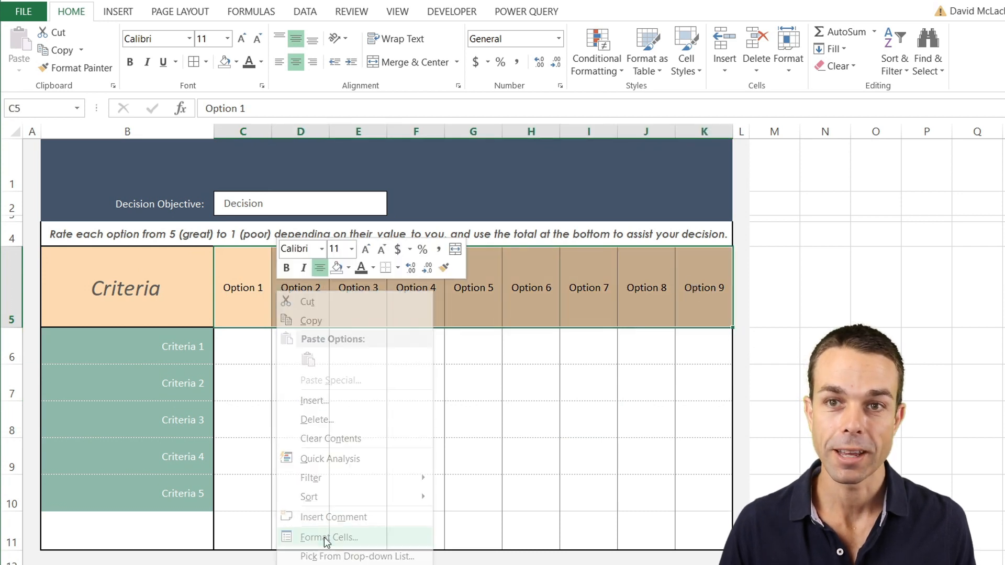
{"action": "left_click", "coordinate": [329, 537]}
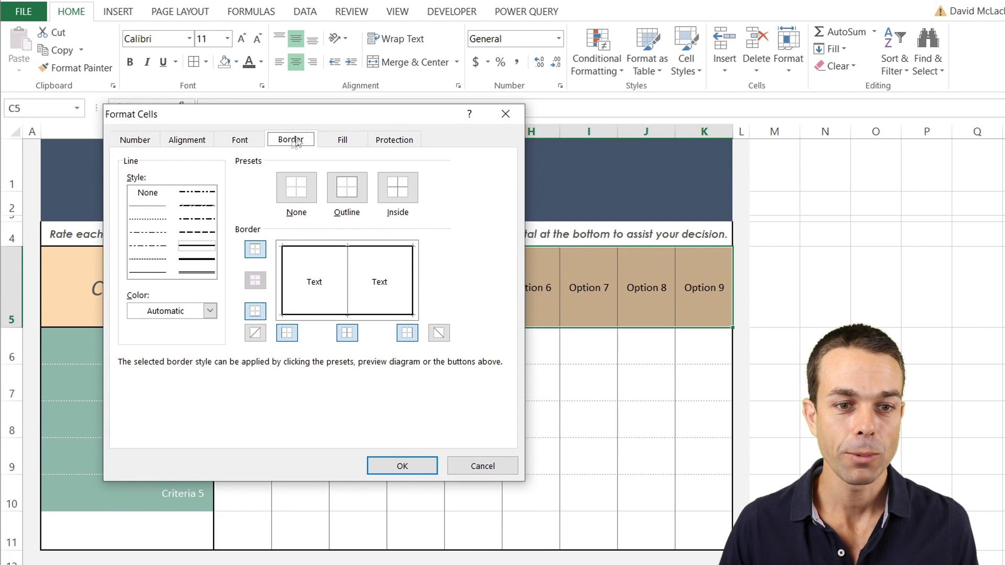
{"action": "left_click", "coordinate": [186, 139]}
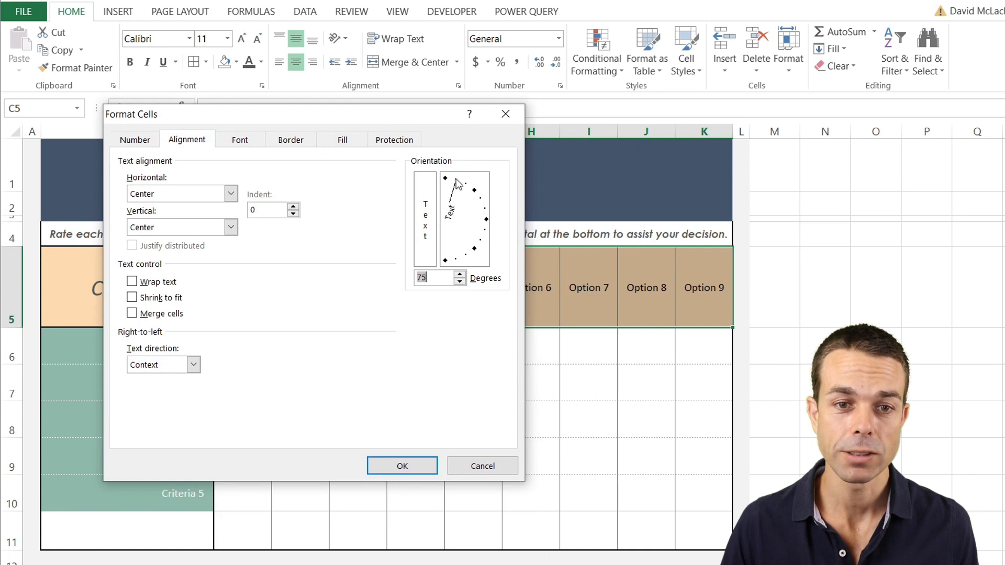
{"action": "left_click", "coordinate": [401, 466]}
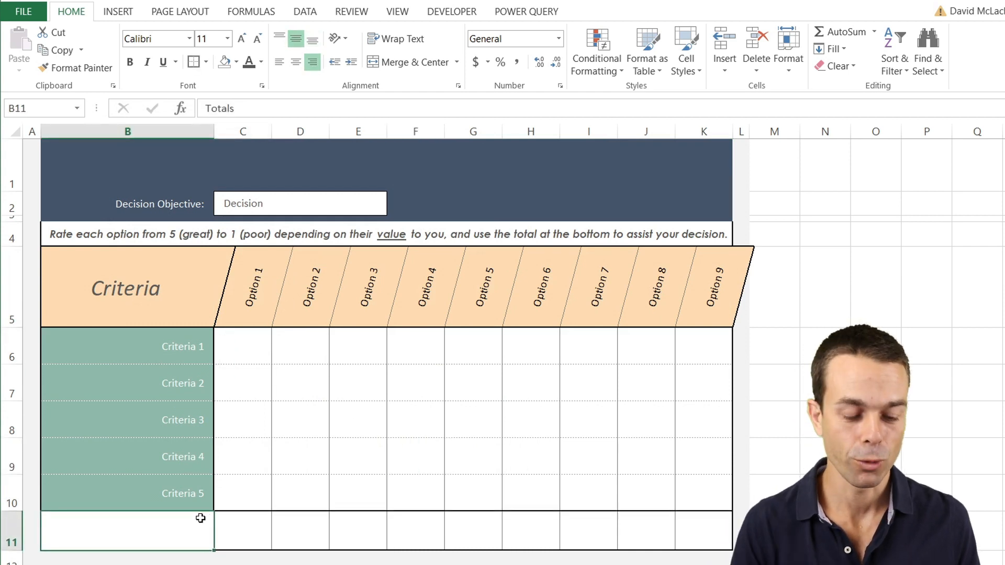
Label the bottom row Average in bold size 14 text.
{"action": "type", "text": "Average"}
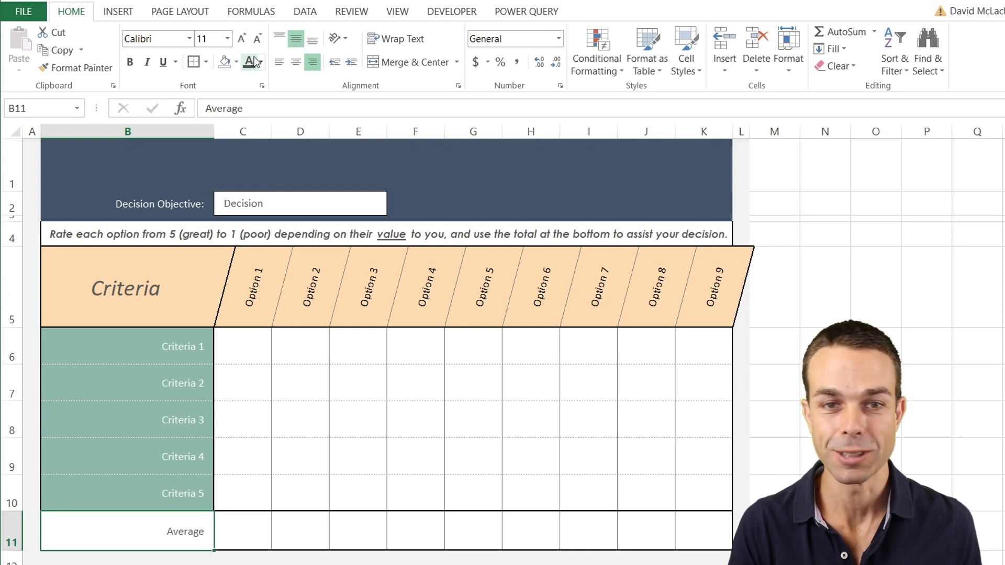
{"action": "left_click", "coordinate": [242, 39]}
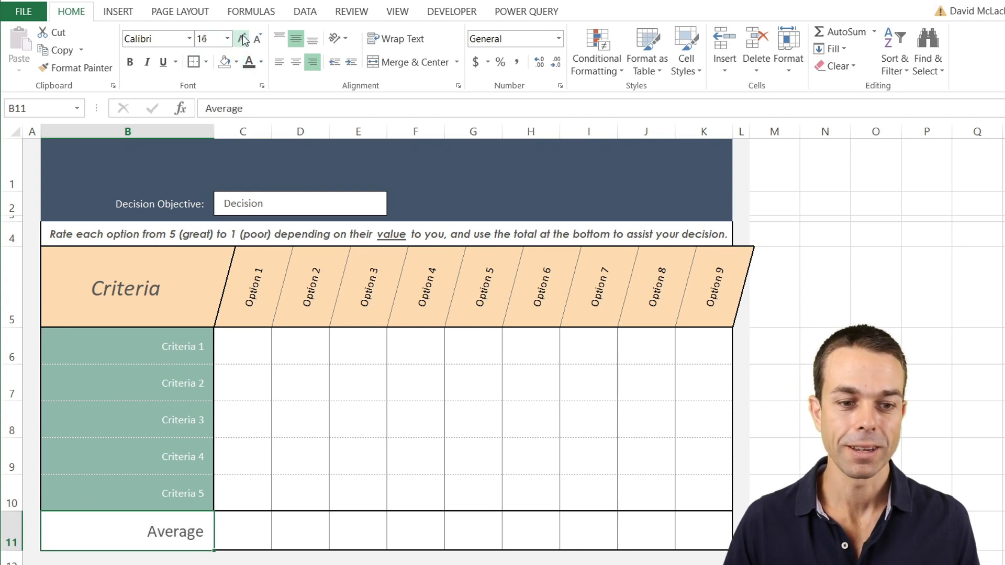
{"action": "left_click", "coordinate": [257, 38]}
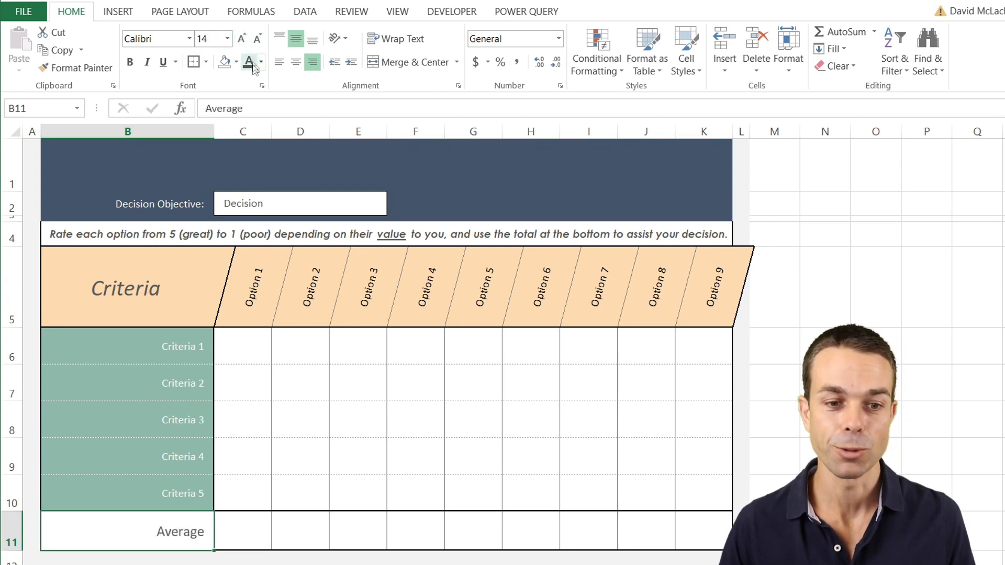
{"action": "left_click", "coordinate": [242, 532]}
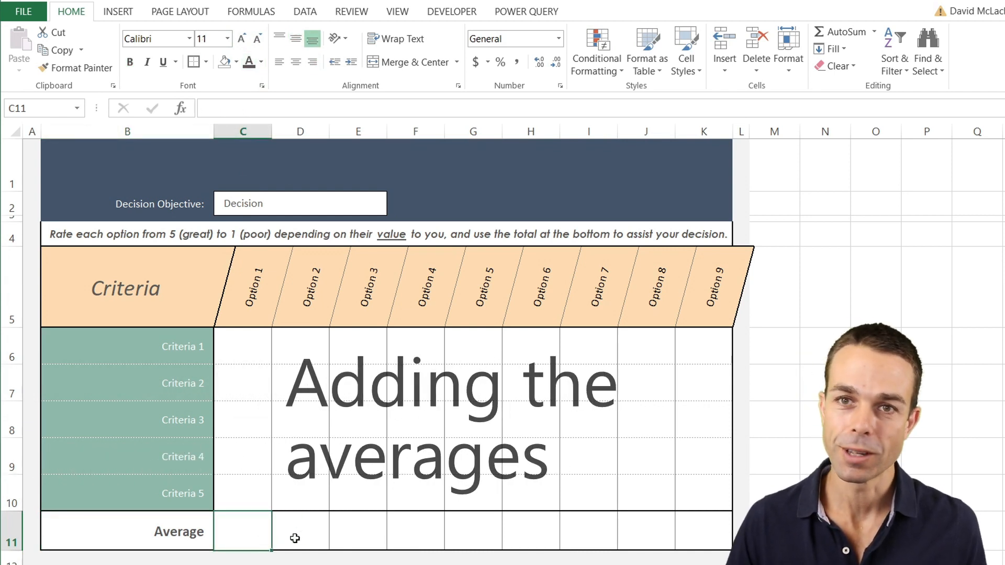
Enter an AVERAGE(C6:C10) formula in Option 1's Average cell.
{"action": "left_click", "coordinate": [359, 384]}
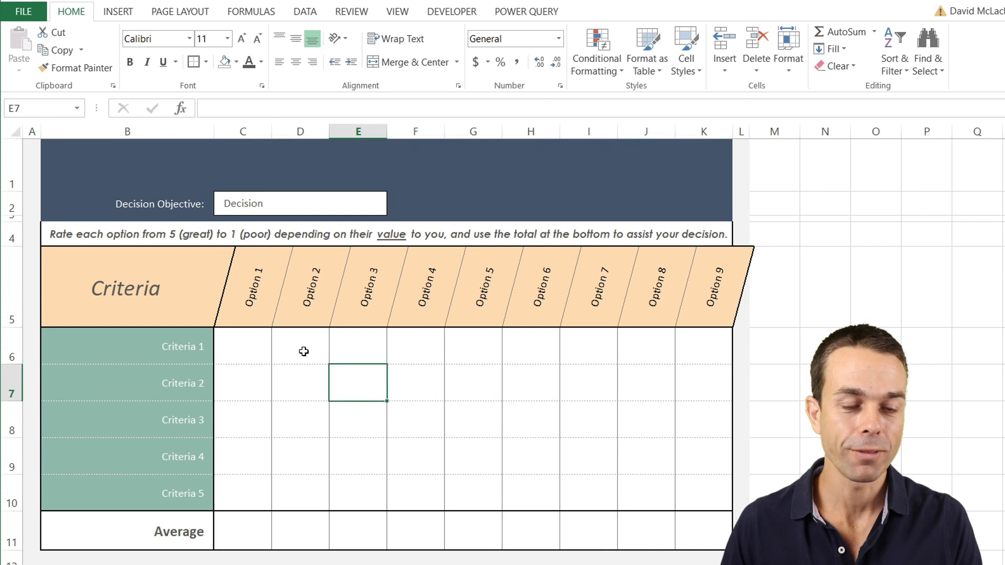
{"action": "mouse_move", "coordinate": [253, 526]}
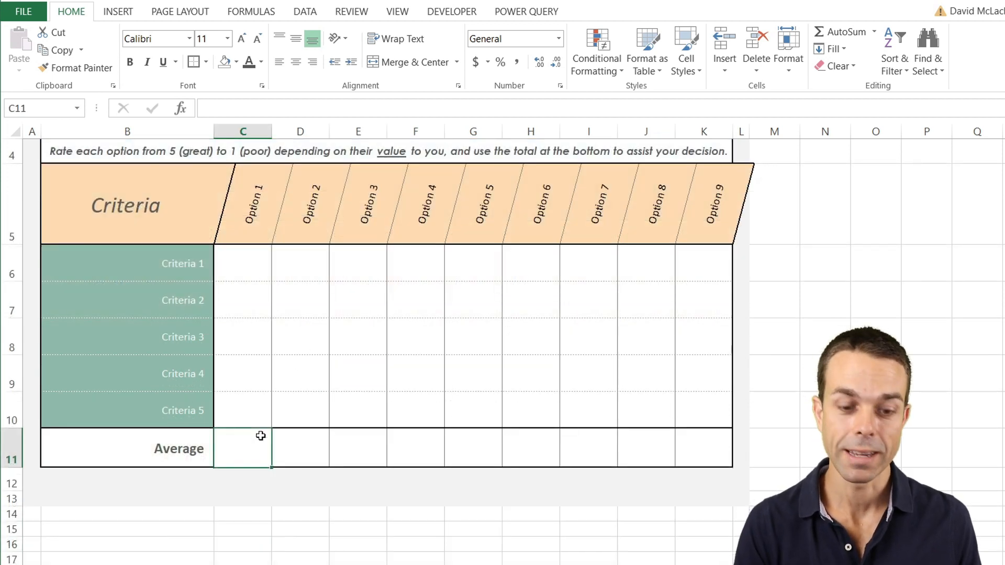
{"action": "type", "text": "=average(C6:C10"}
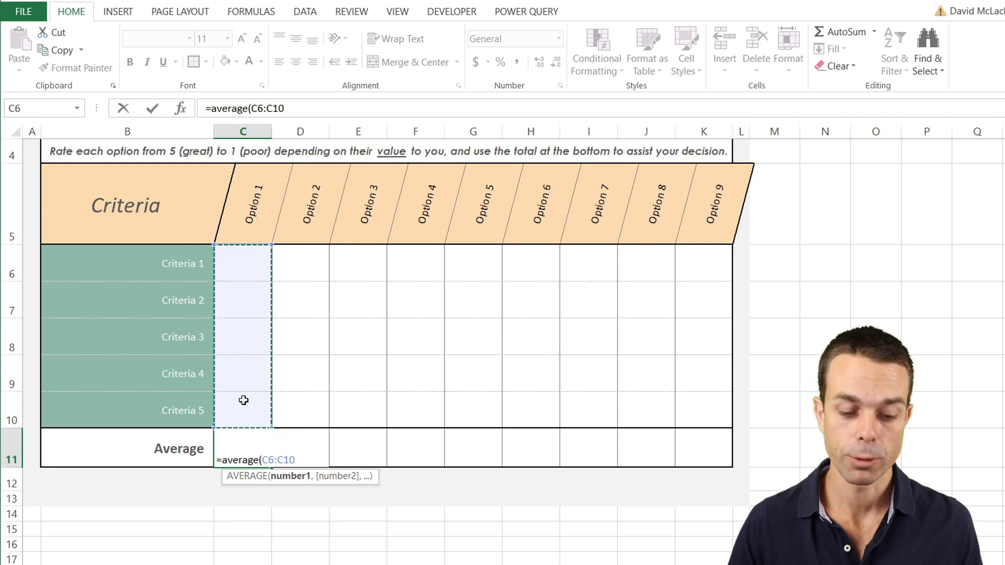
{"action": "key", "text": "Return"}
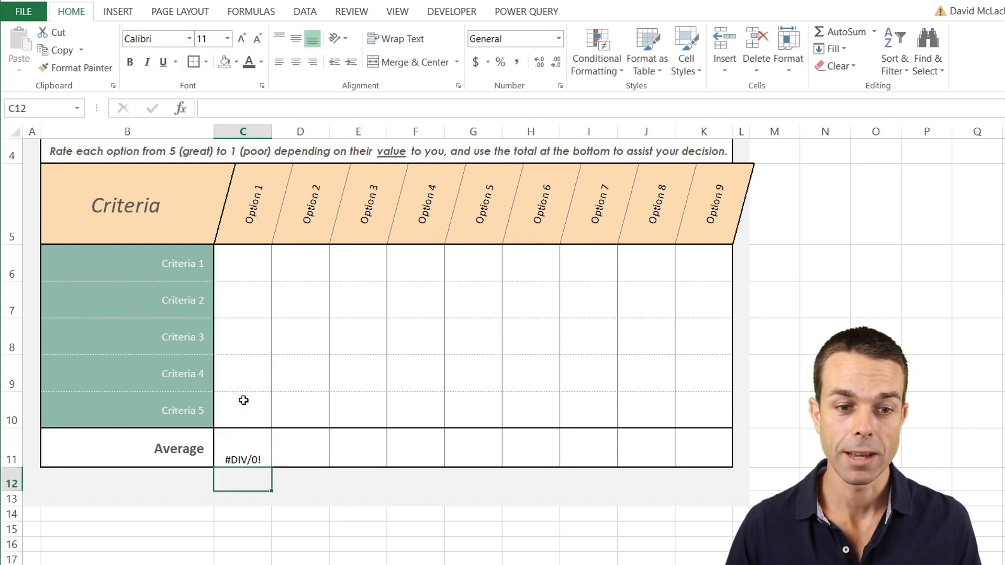
Wrap it as =IFERROR(AVERAGE(C6:C10),"") so it shows blank instead of #DIV/0!
{"action": "left_click", "coordinate": [242, 448]}
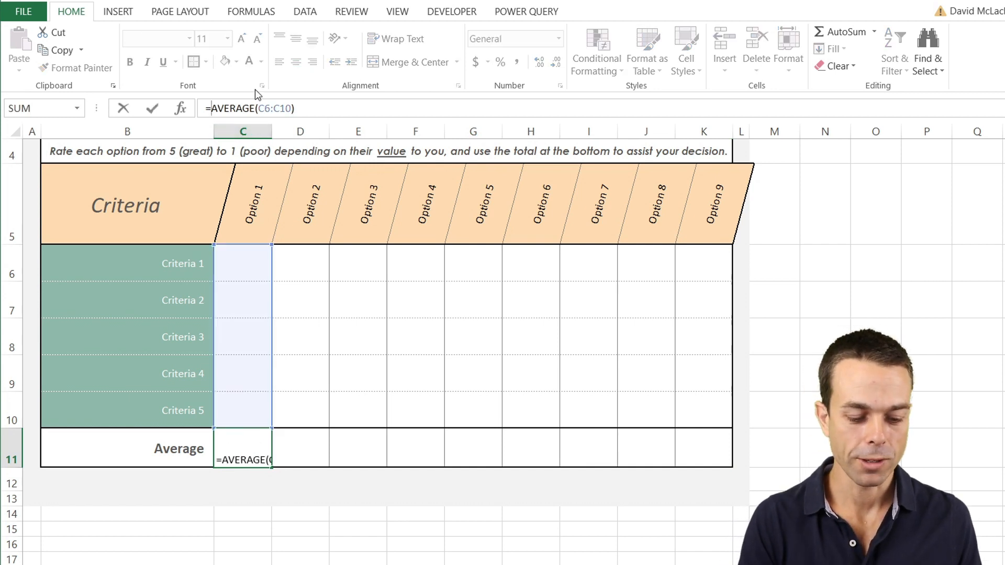
{"action": "type", "text": "iferror"}
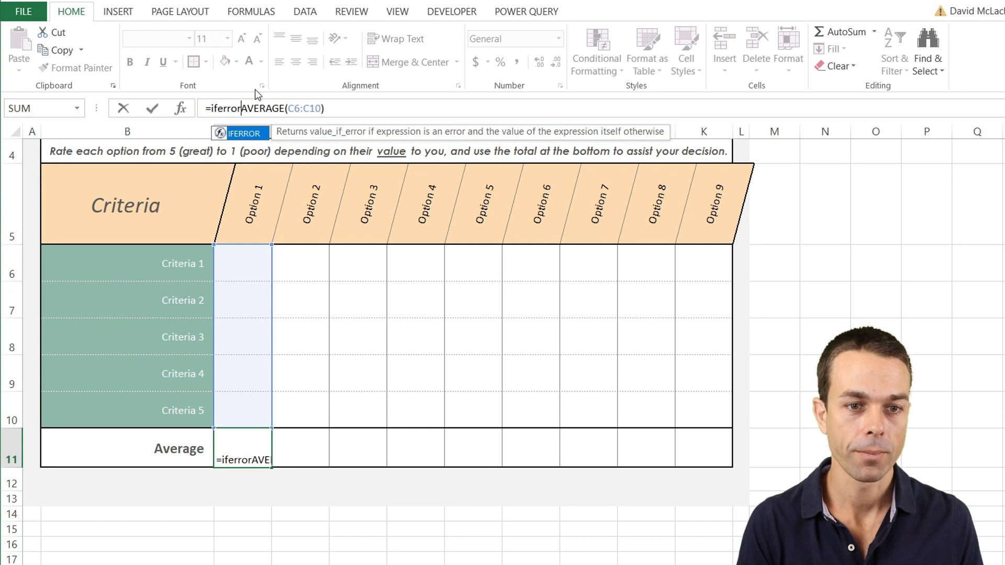
{"action": "type", "text": "("}
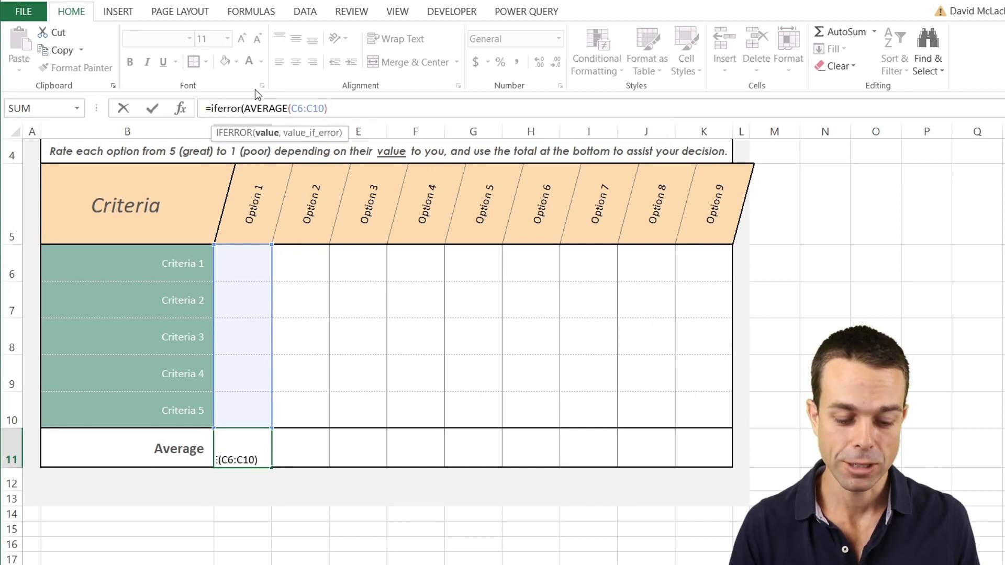
{"action": "type", "text": ","}
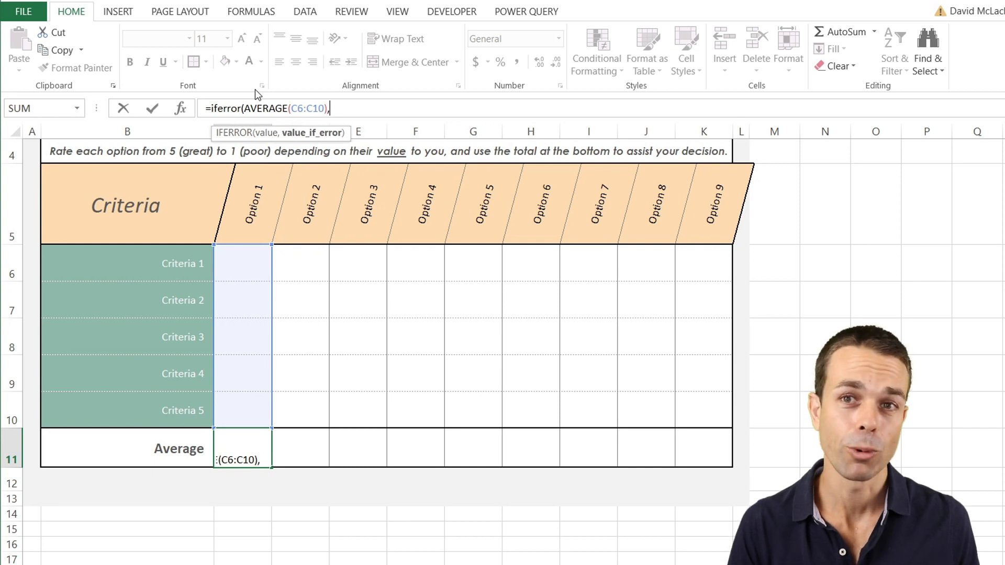
{"action": "type", "text": "\"\""}
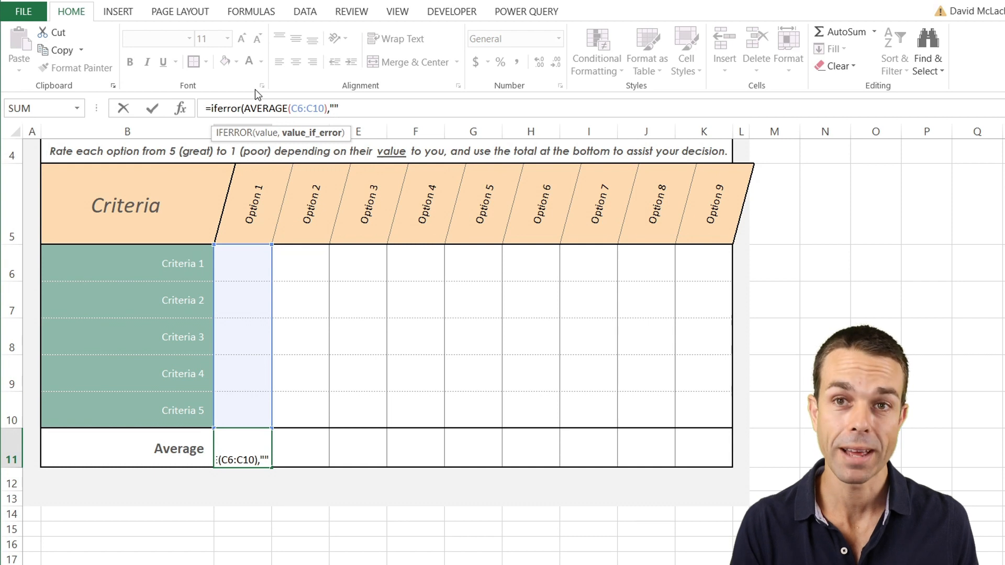
{"action": "key", "text": "Escape"}
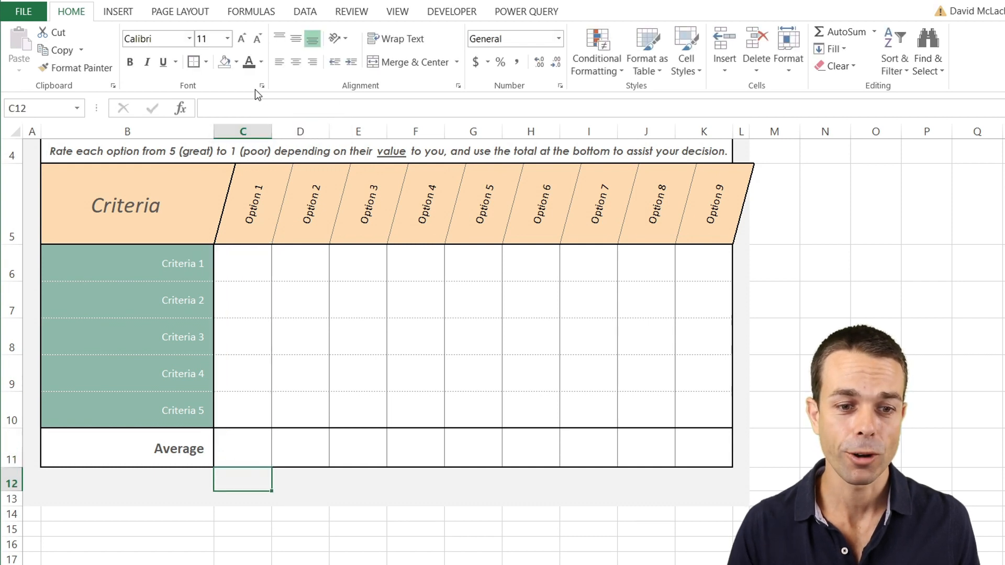
{"action": "left_click", "coordinate": [242, 448]}
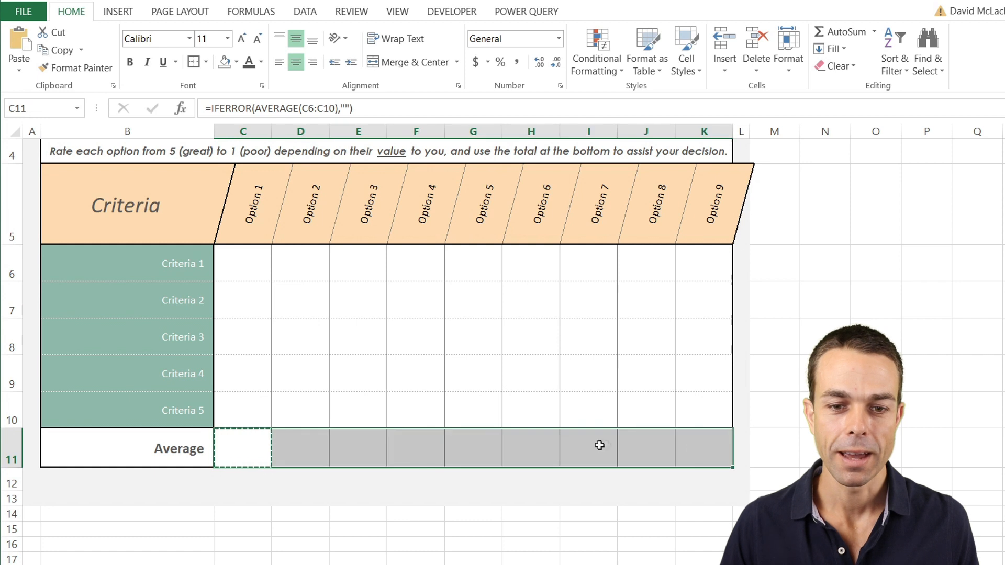
Paste the formula into D11:K11 and enter test ratings giving Option 1 an average of 3.5 and Option 2 of 4.
{"action": "right_click", "coordinate": [599, 446]}
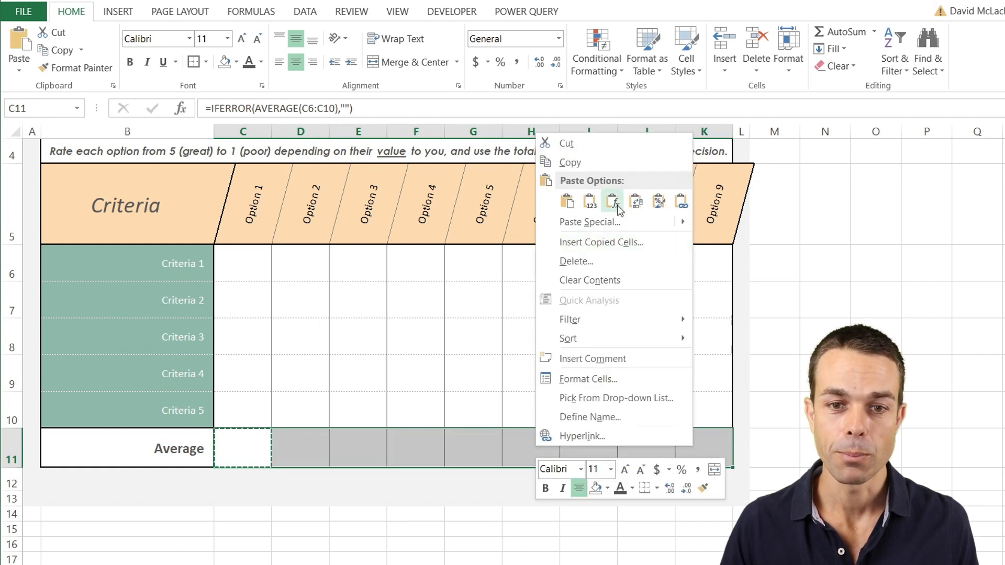
{"action": "left_click", "coordinate": [613, 201]}
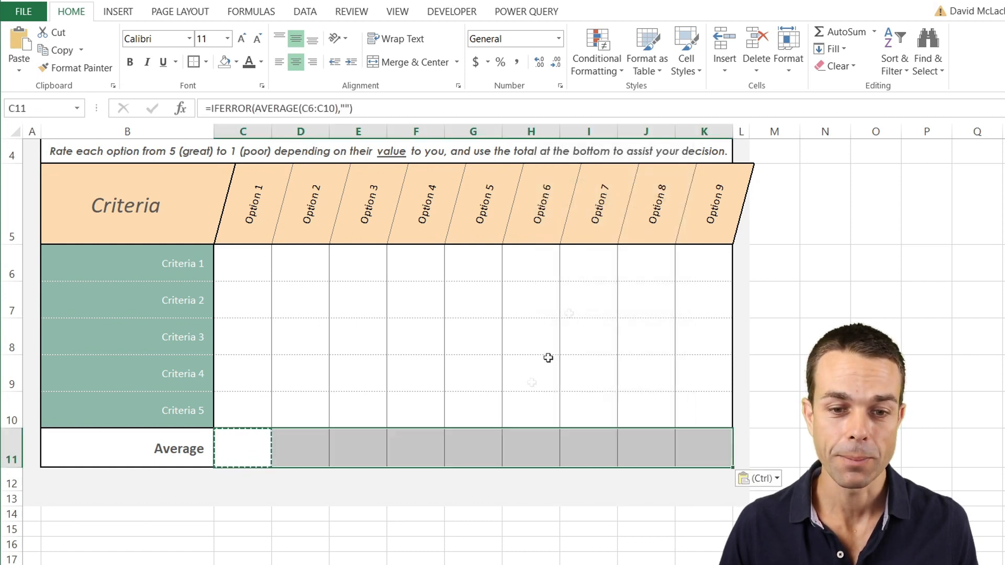
{"action": "left_click", "coordinate": [243, 259]}
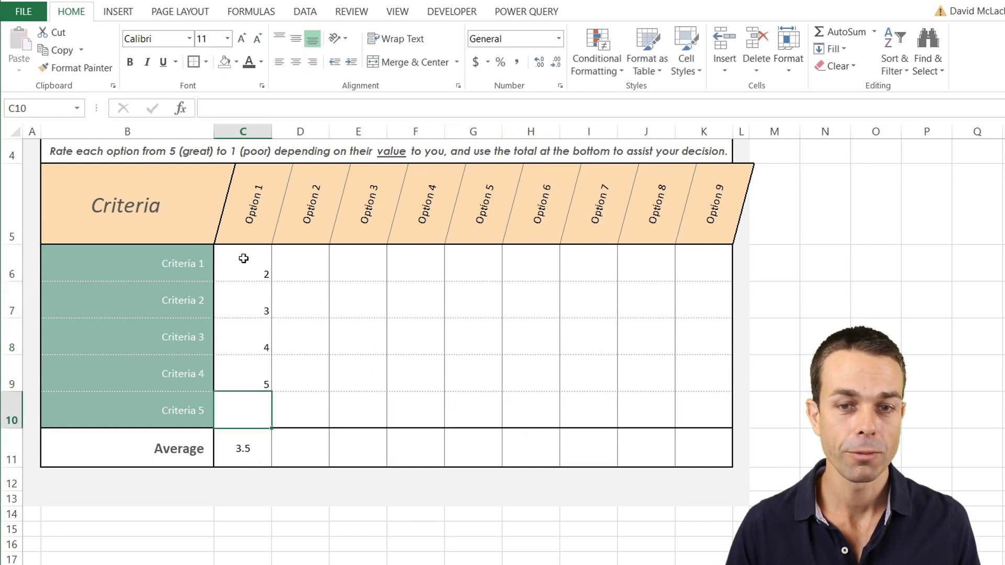
{"action": "left_click", "coordinate": [300, 263]}
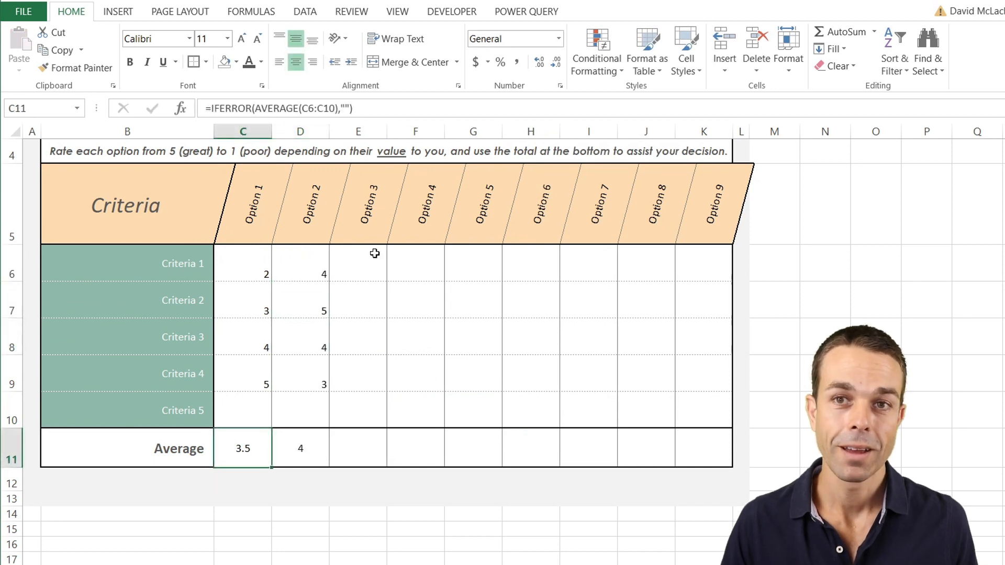
{"action": "mouse_move", "coordinate": [346, 297]}
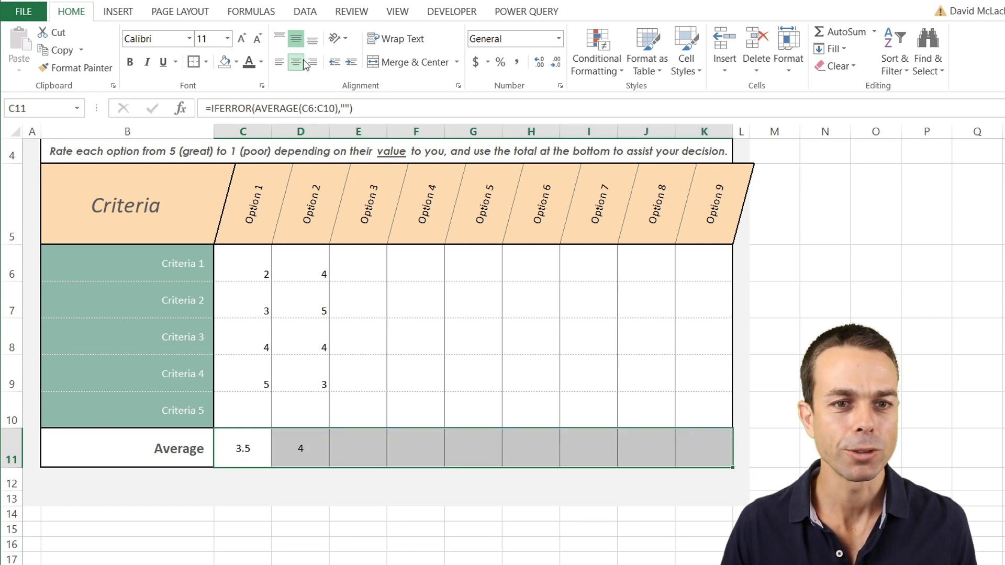
Make the C11:K11 averages larger and bold, and the C6:K10 ratings larger in grey.
{"action": "left_click", "coordinate": [242, 39]}
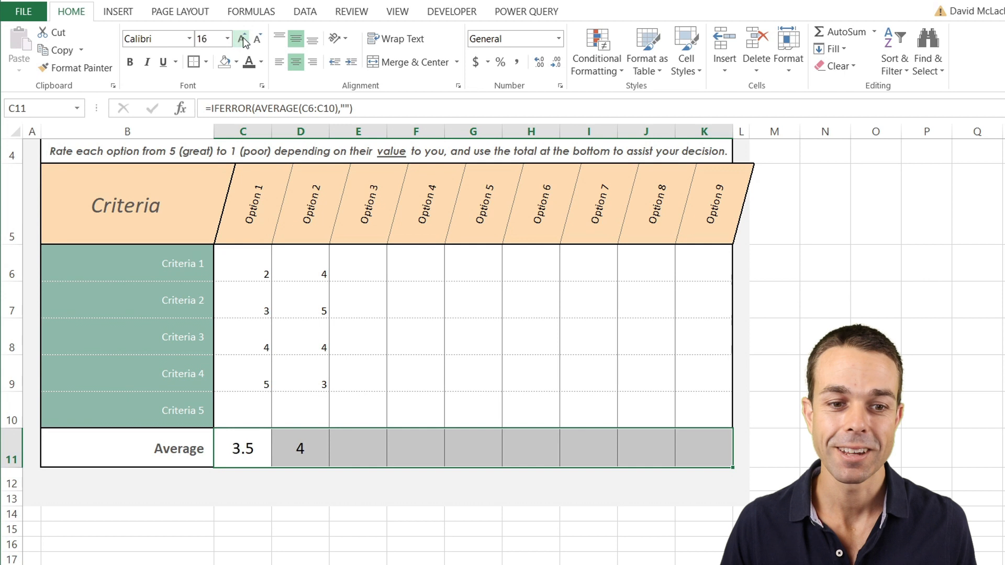
{"action": "left_click", "coordinate": [242, 273]}
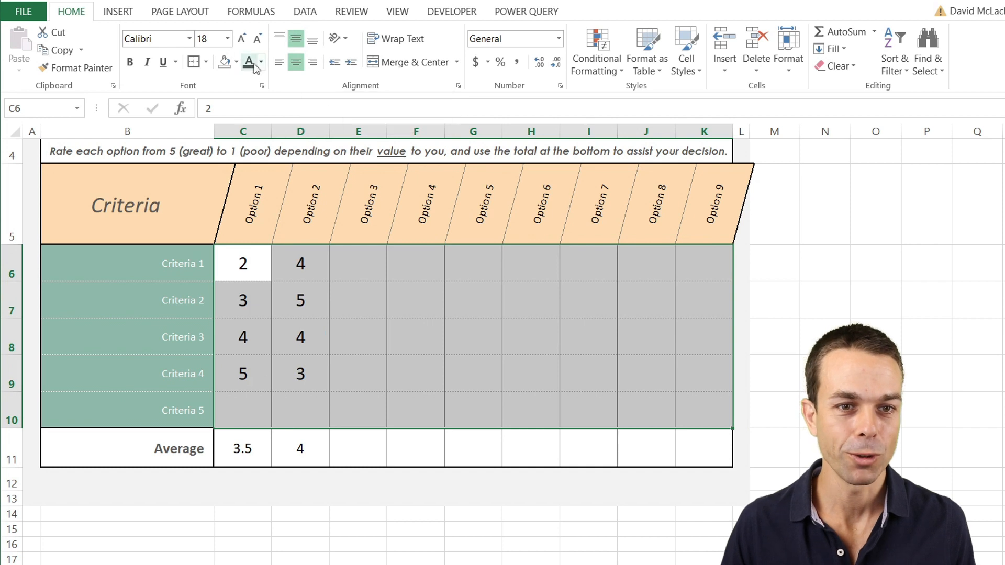
{"action": "left_click", "coordinate": [262, 62]}
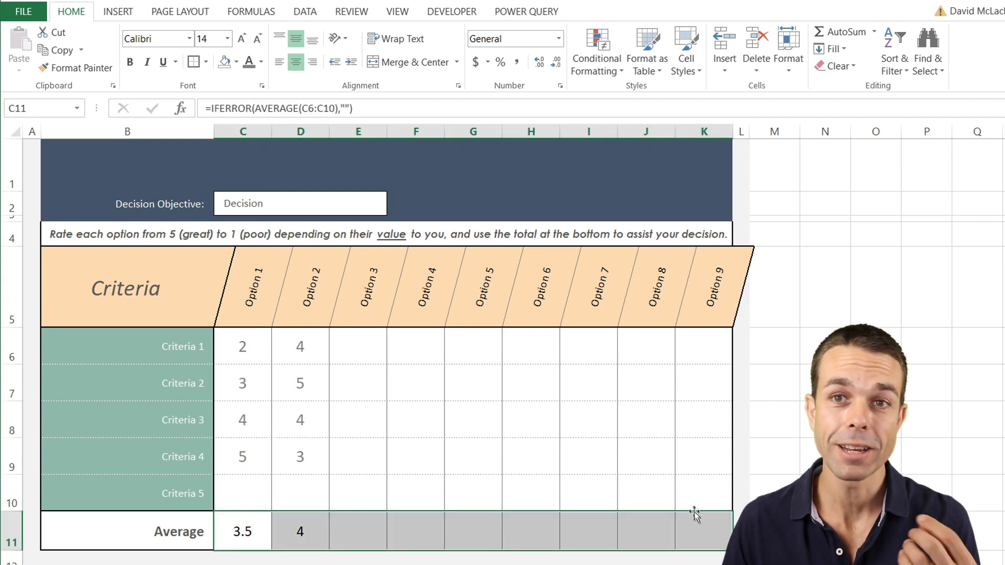
{"action": "mouse_move", "coordinate": [452, 398]}
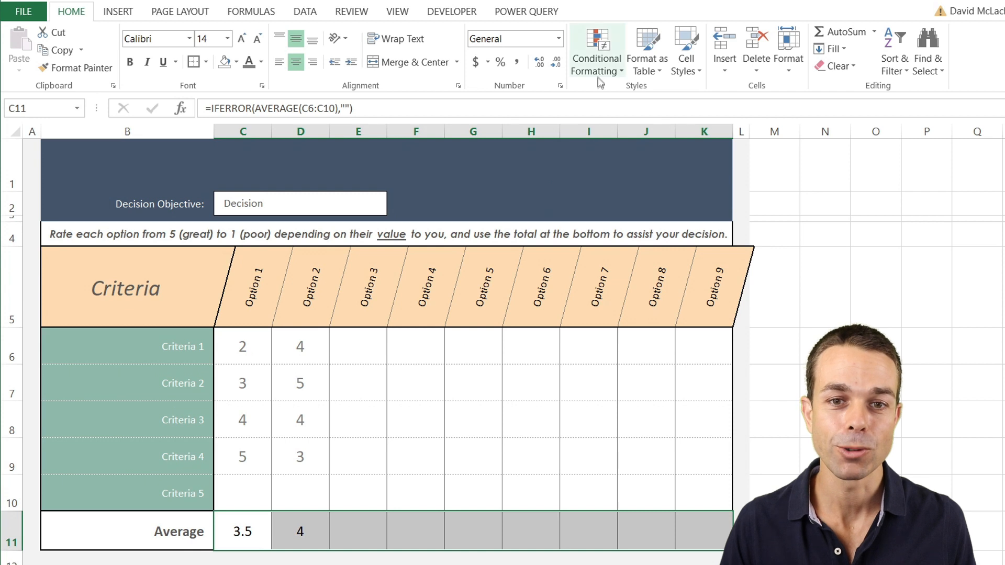
Apply a green colour scale to the Average row via Conditional Formatting.
{"action": "left_click", "coordinate": [596, 51]}
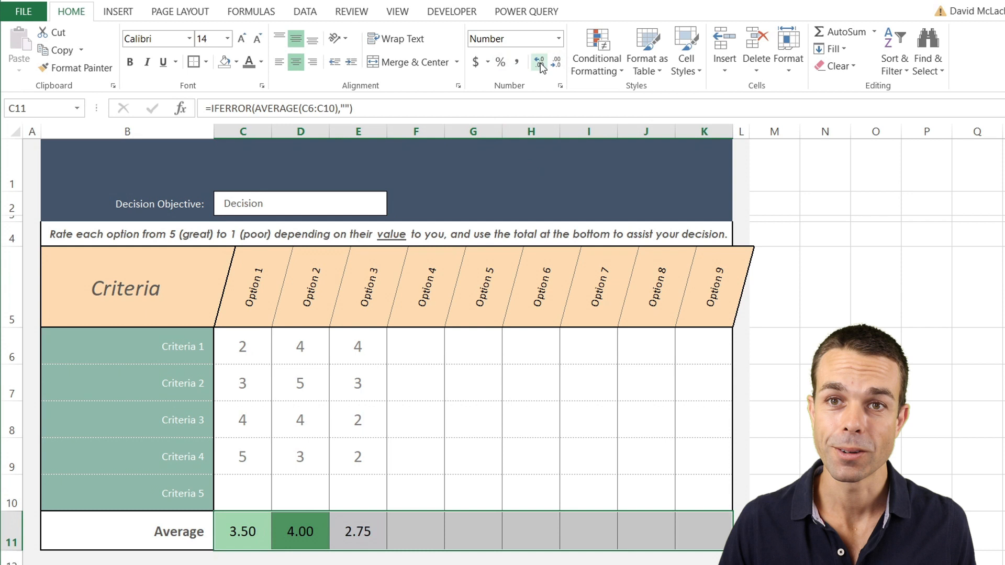
{"action": "mouse_move", "coordinate": [422, 396]}
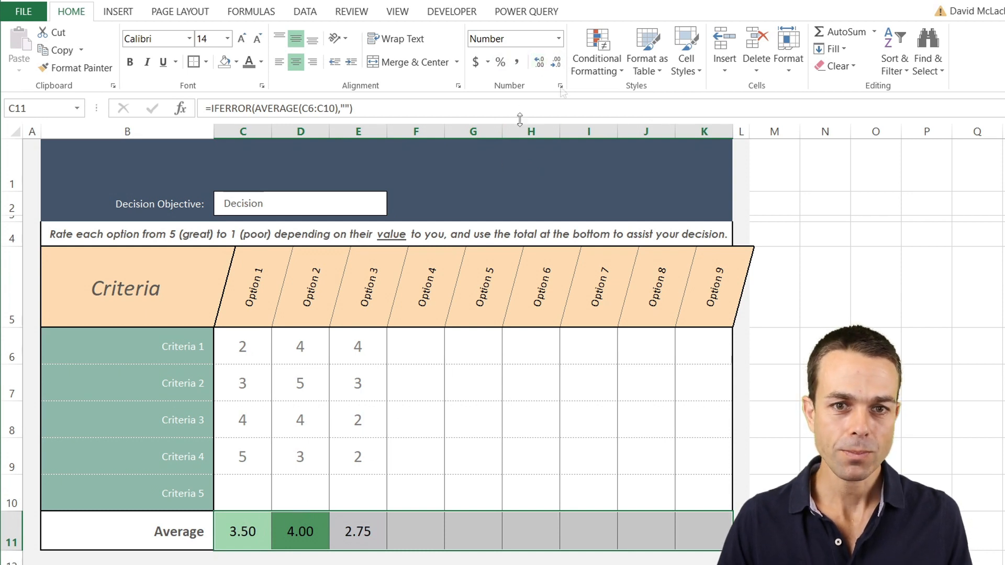
Edit the Average row colour-scale rule to run 0 to 5 from pale to dark slate.
{"action": "left_click", "coordinate": [596, 50]}
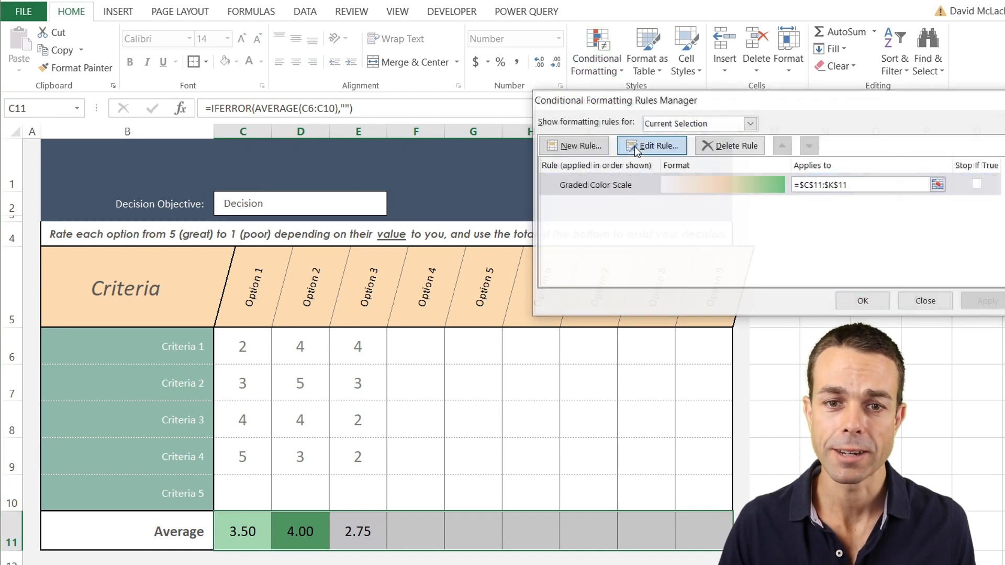
{"action": "left_click", "coordinate": [652, 146]}
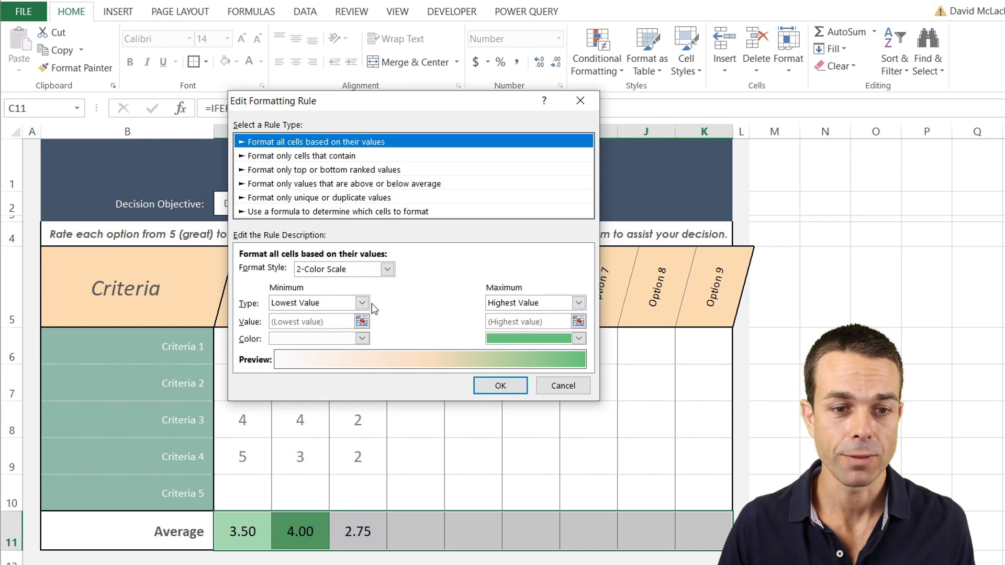
{"action": "left_click", "coordinate": [361, 338]}
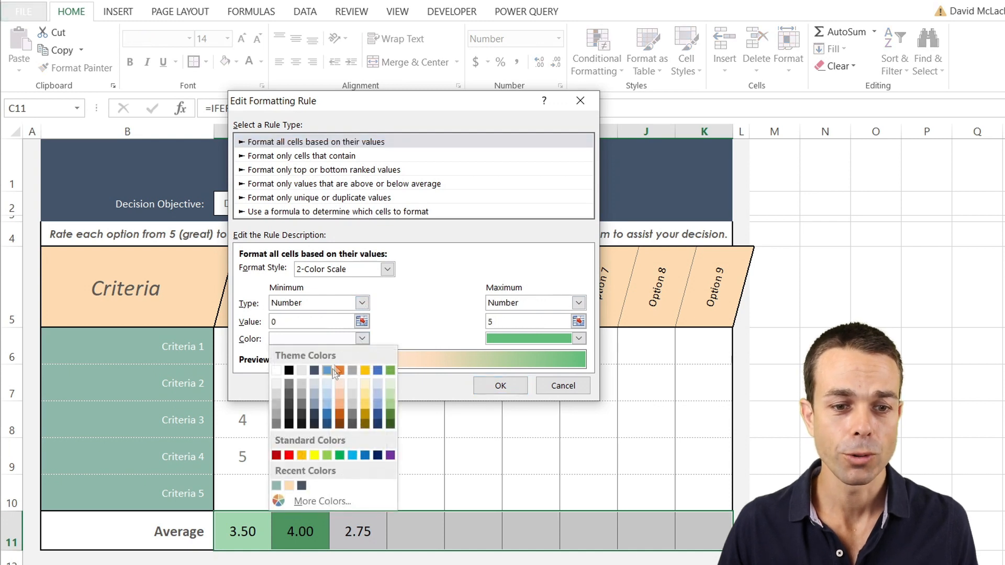
{"action": "mouse_move", "coordinate": [276, 385]}
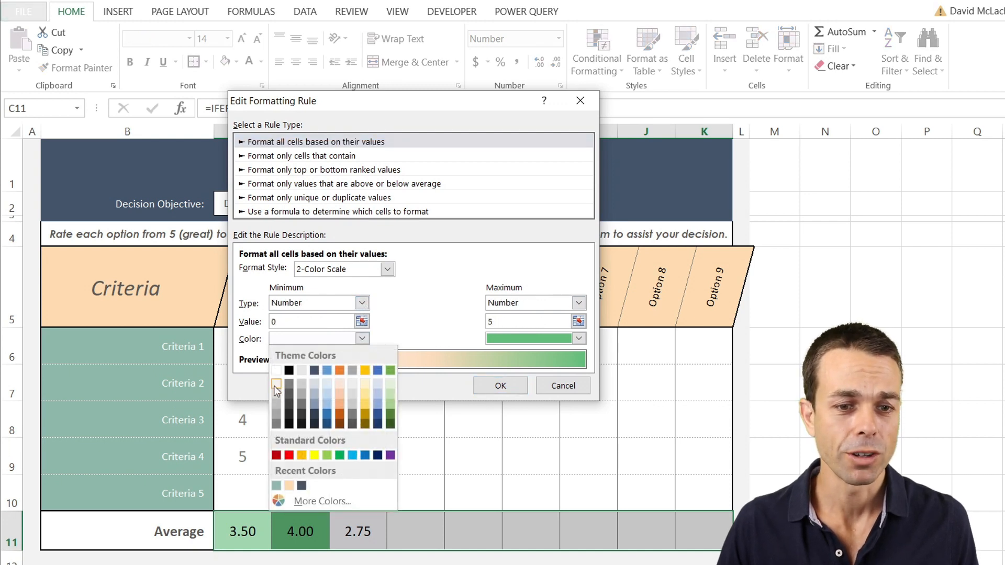
{"action": "left_click", "coordinate": [275, 384]}
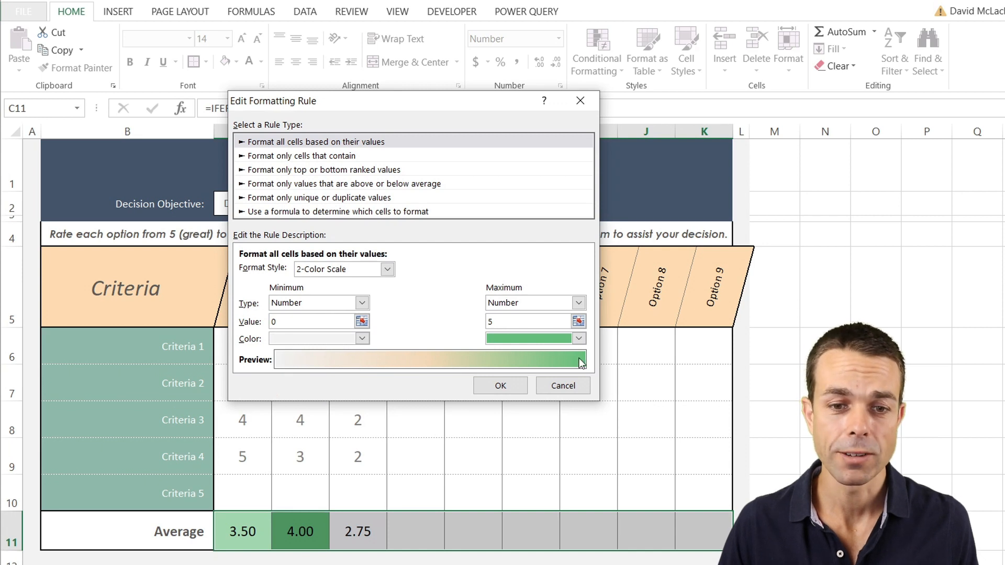
{"action": "left_click", "coordinate": [576, 338]}
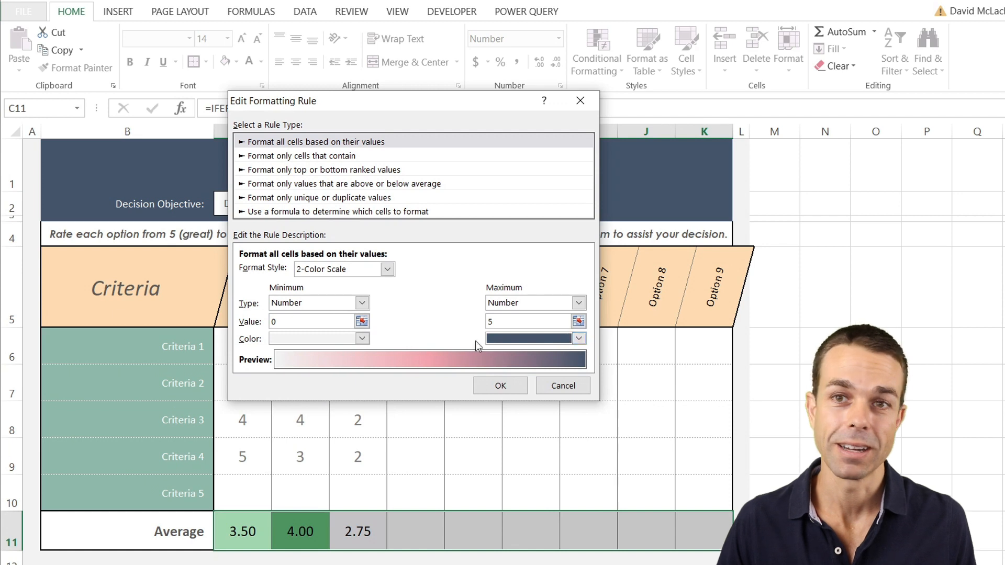
{"action": "mouse_move", "coordinate": [506, 366]}
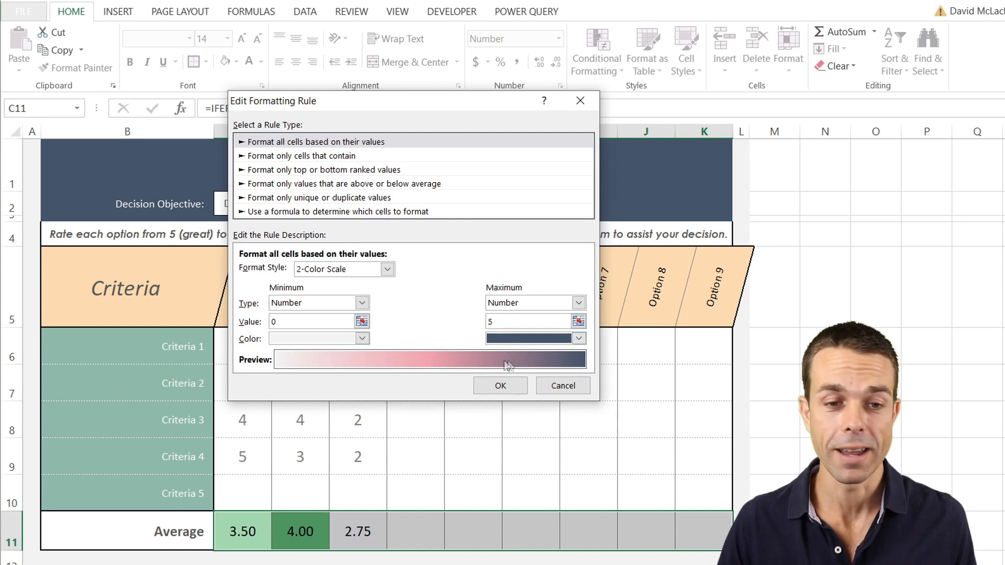
{"action": "left_click", "coordinate": [501, 386]}
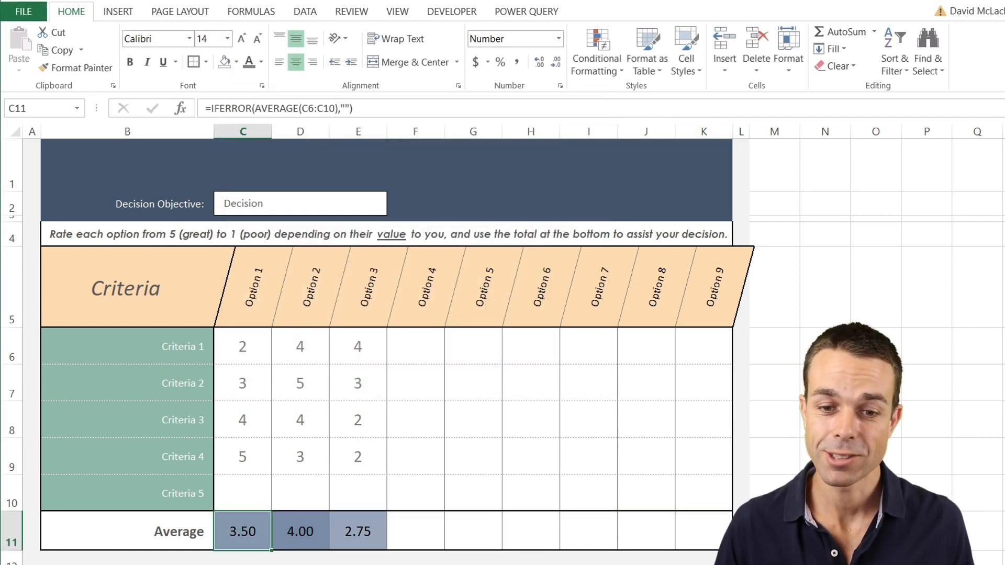
{"action": "left_click", "coordinate": [473, 420]}
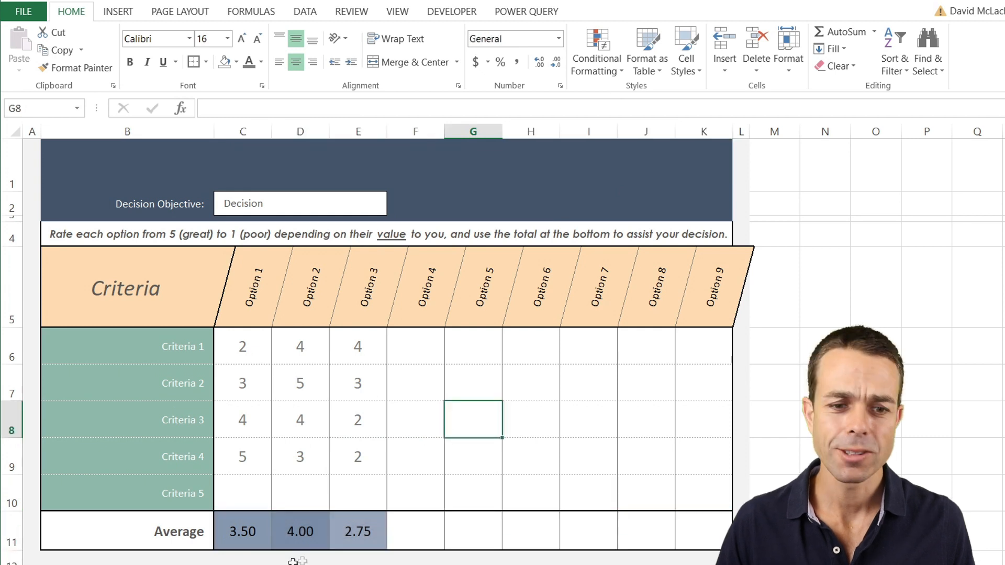
Set the Average row colour scale to Lowest Value and Highest Value so 4.00 shades darkest.
{"action": "left_click", "coordinate": [242, 532]}
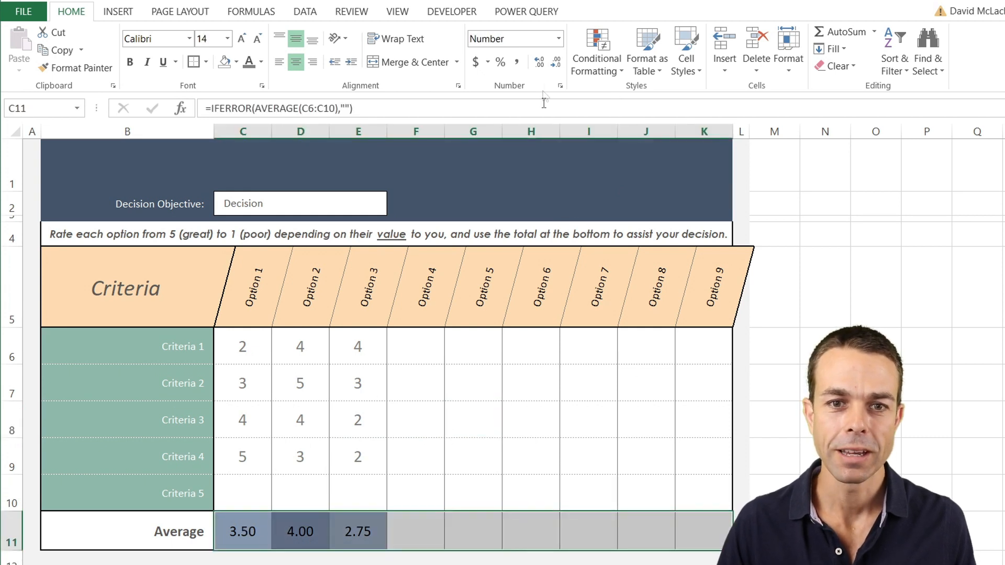
{"action": "left_click", "coordinate": [596, 51]}
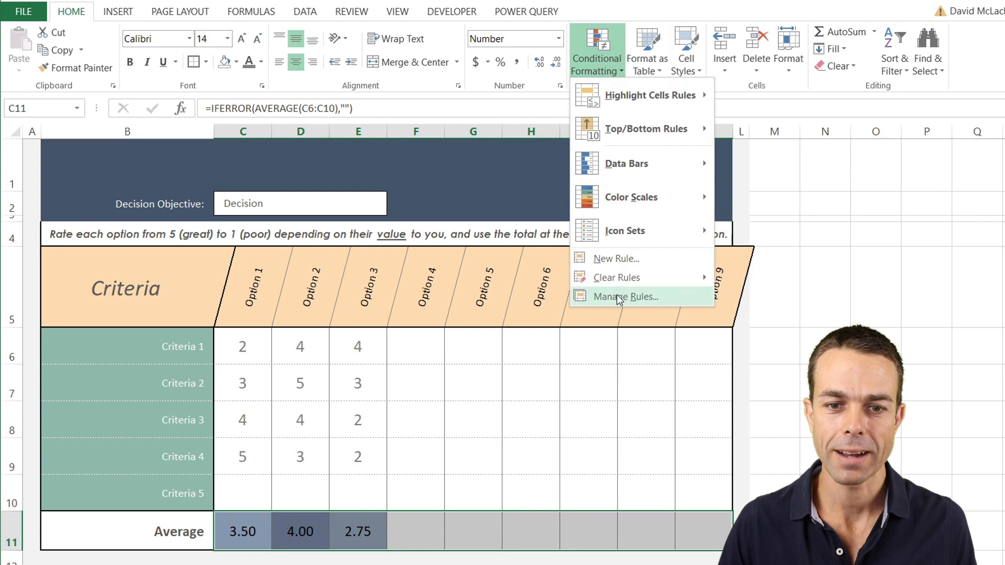
{"action": "left_click", "coordinate": [626, 296]}
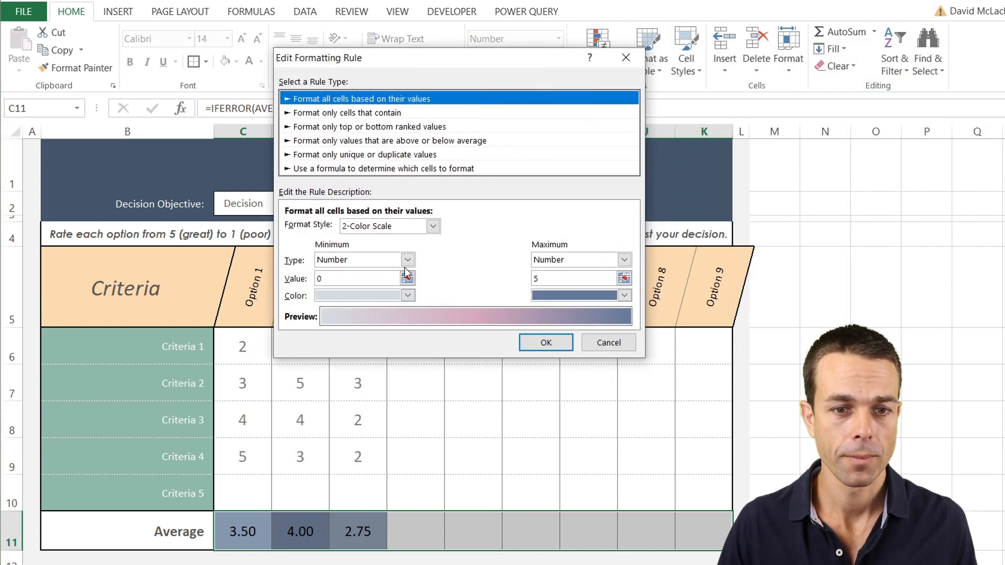
{"action": "left_click", "coordinate": [408, 260]}
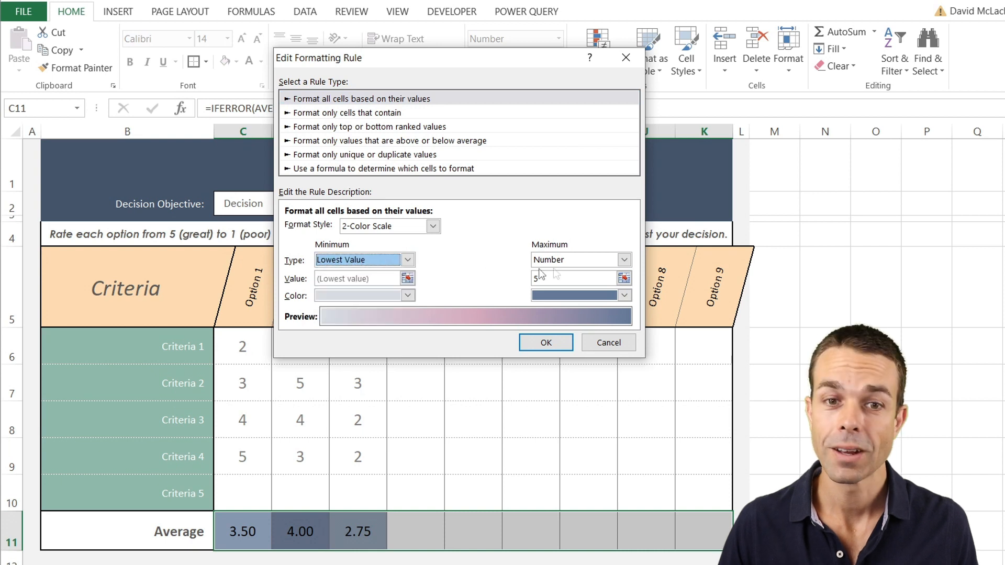
{"action": "left_click", "coordinate": [580, 259]}
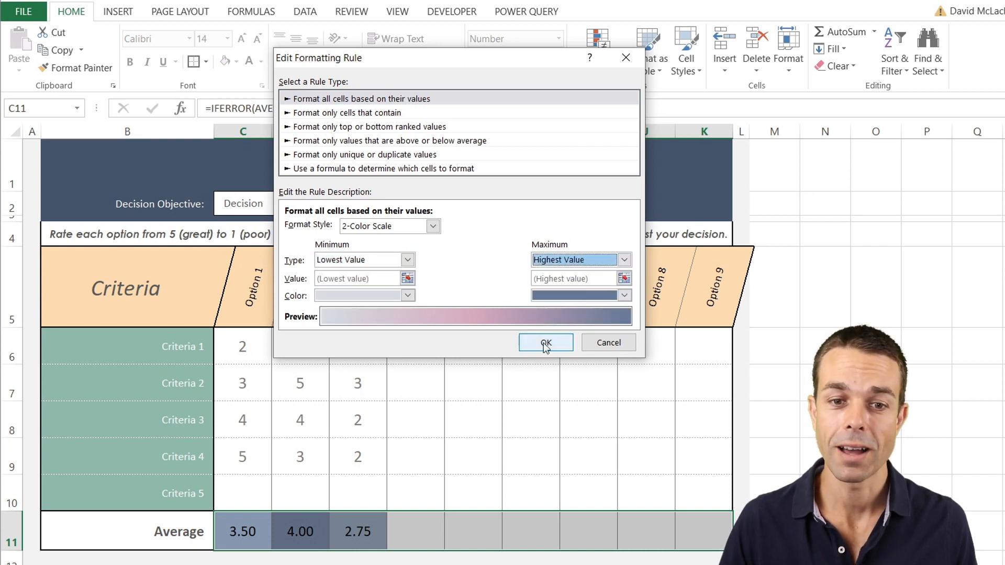
{"action": "left_click", "coordinate": [544, 342]}
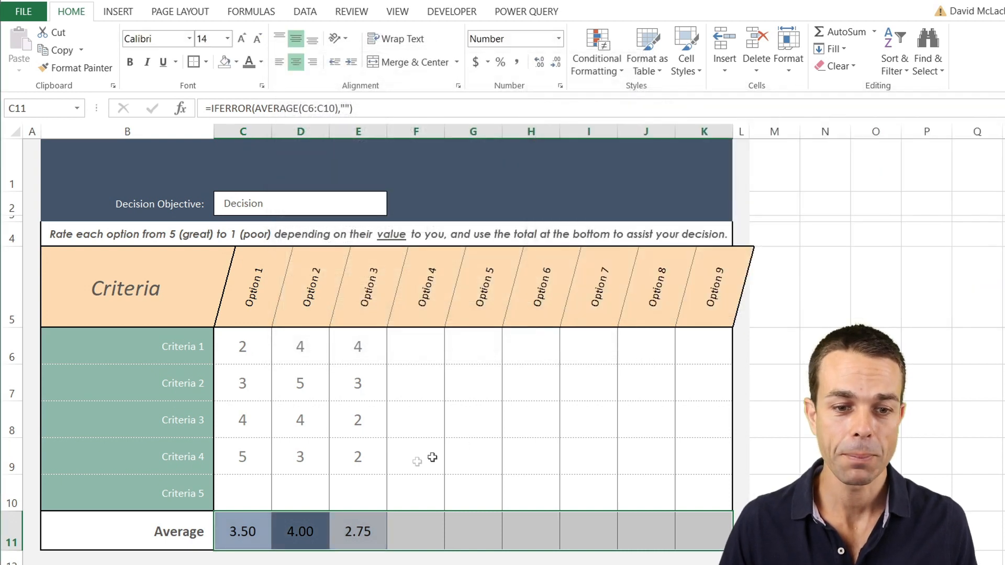
{"action": "left_click", "coordinate": [416, 457]}
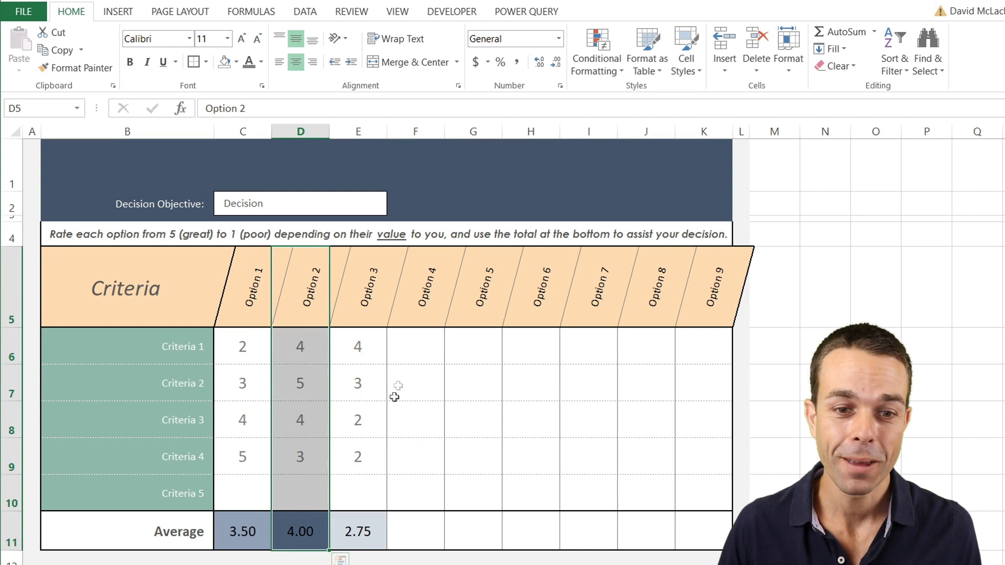
{"action": "left_click", "coordinate": [182, 347]}
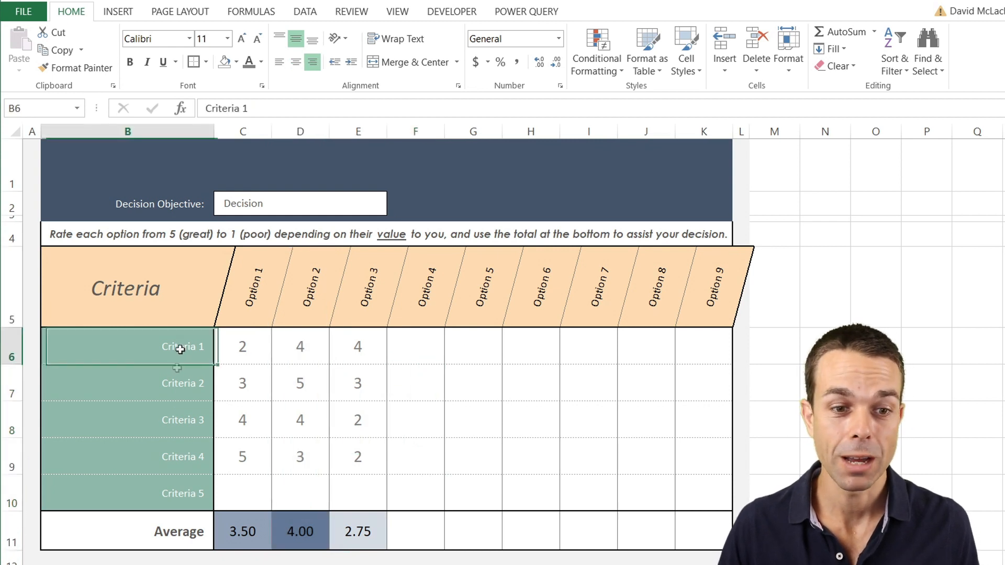